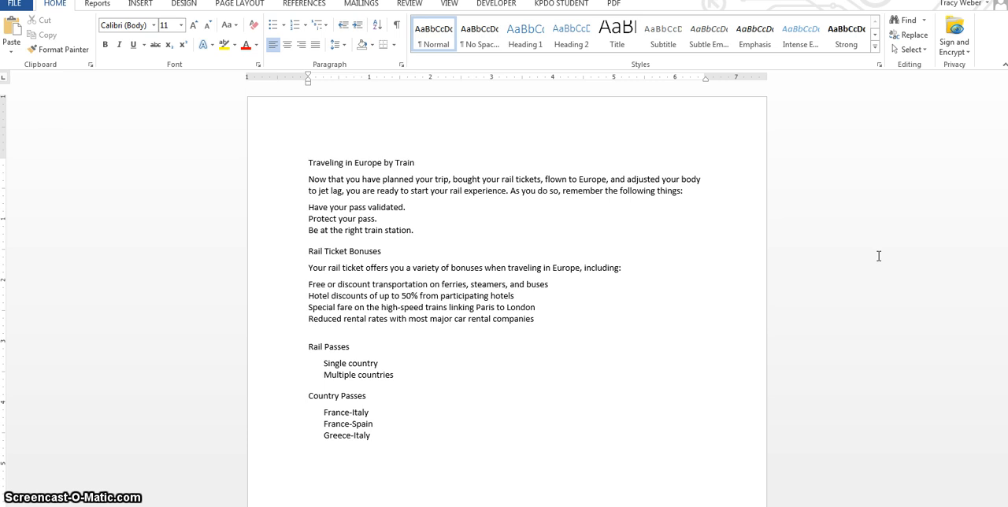
Preview the document in Web Layout, then return to Print Layout and the View tab
{"action": "left_click", "coordinate": [308, 163]}
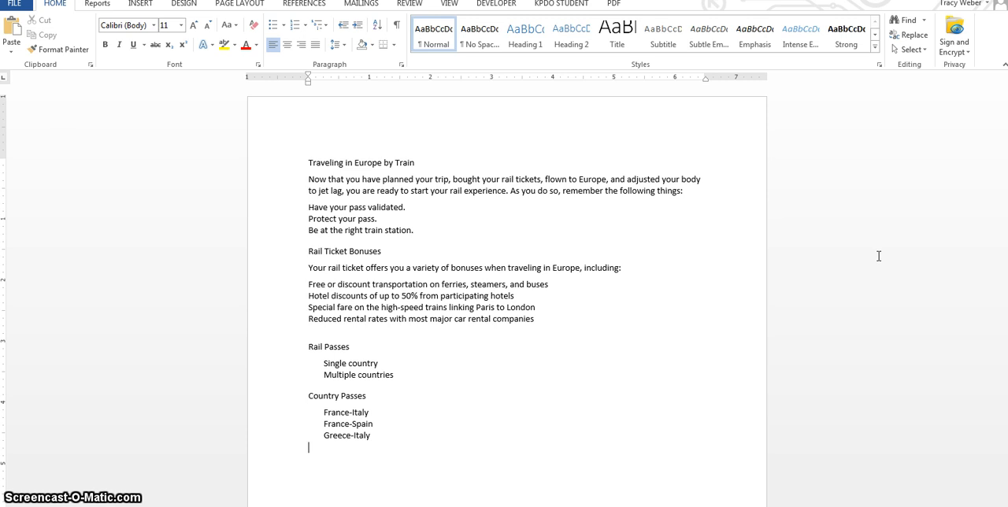
{"action": "left_click", "coordinate": [309, 163]}
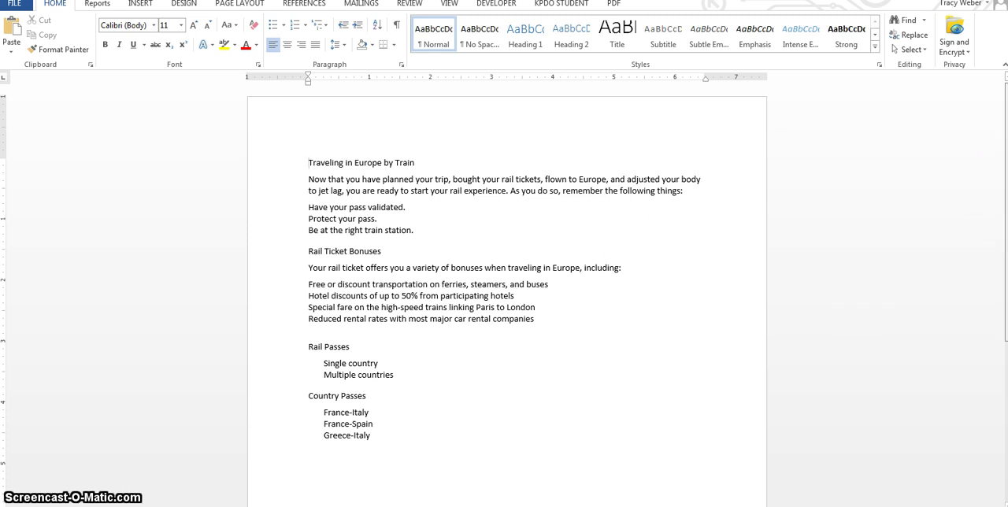
{"action": "scroll", "scroll_direction": "up", "scroll_amount": 3}
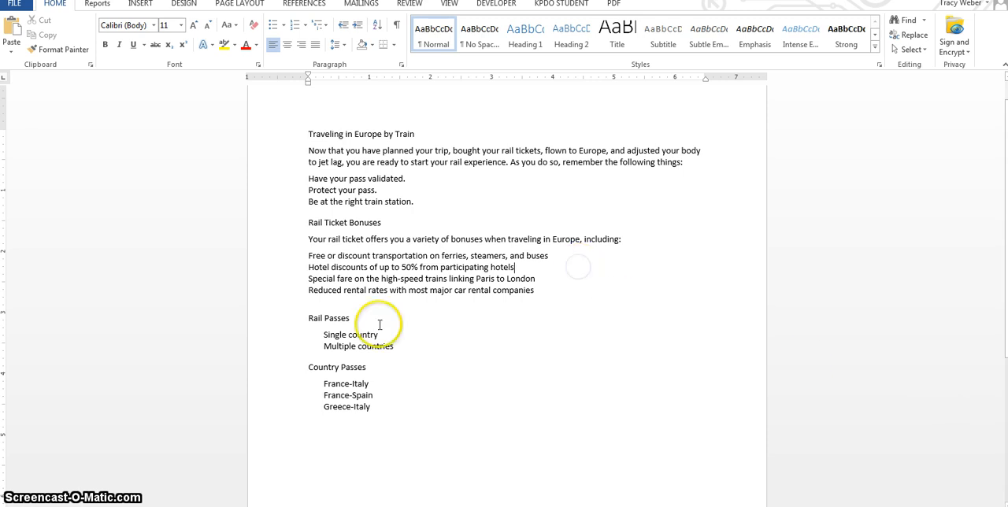
{"action": "mouse_move", "coordinate": [513, 219]}
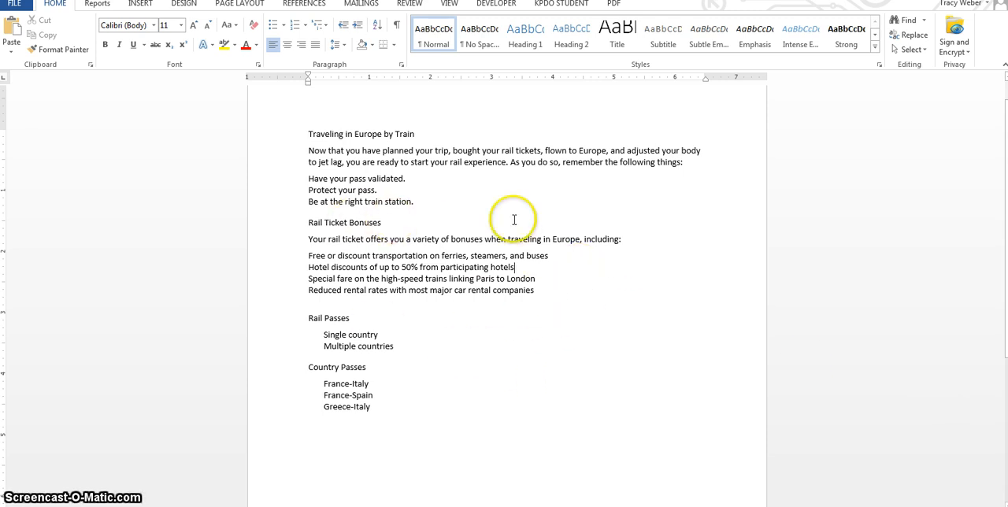
{"action": "mouse_move", "coordinate": [620, 169]}
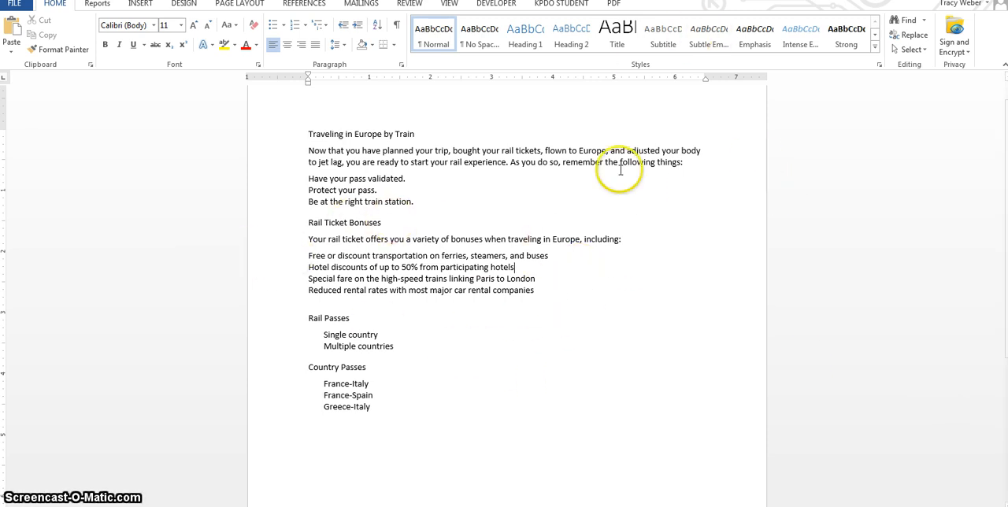
{"action": "mouse_move", "coordinate": [876, 493]}
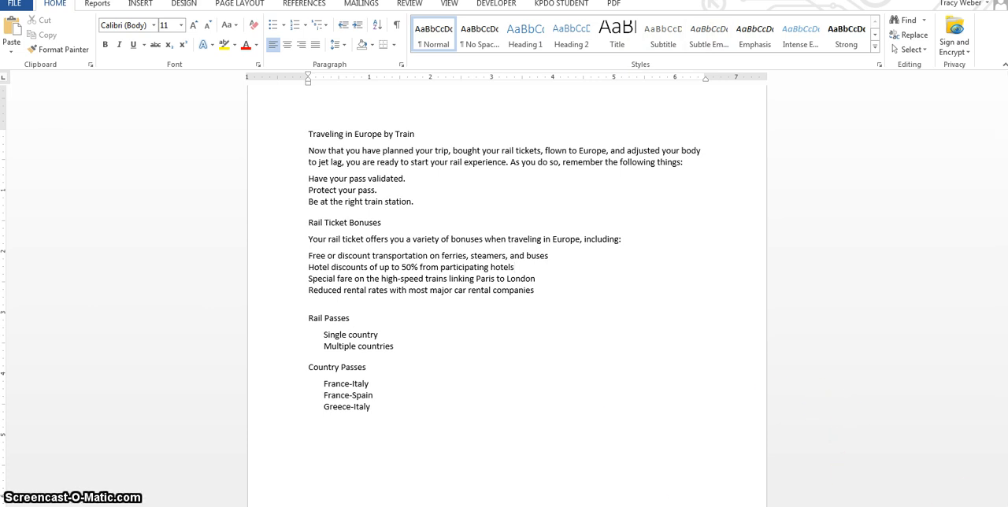
{"action": "left_click", "coordinate": [514, 266]}
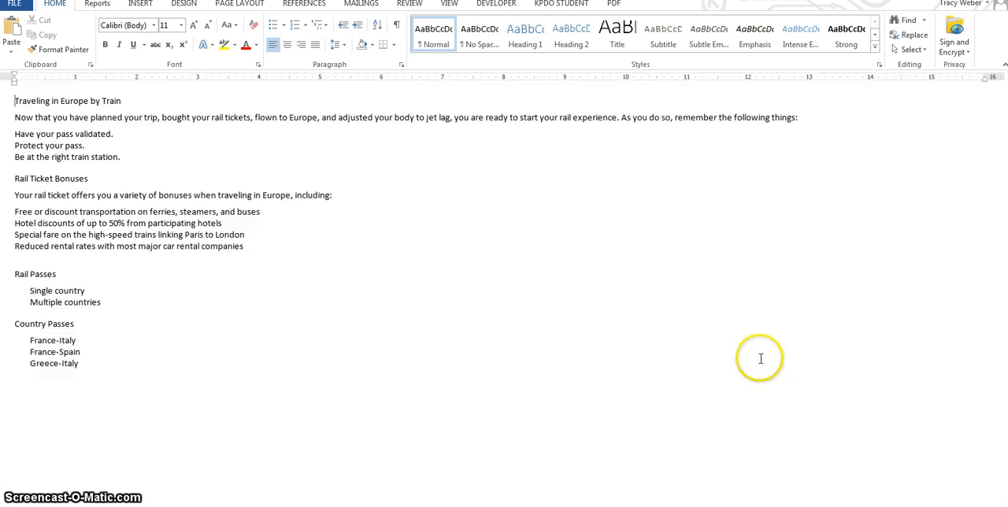
{"action": "mouse_move", "coordinate": [761, 359]}
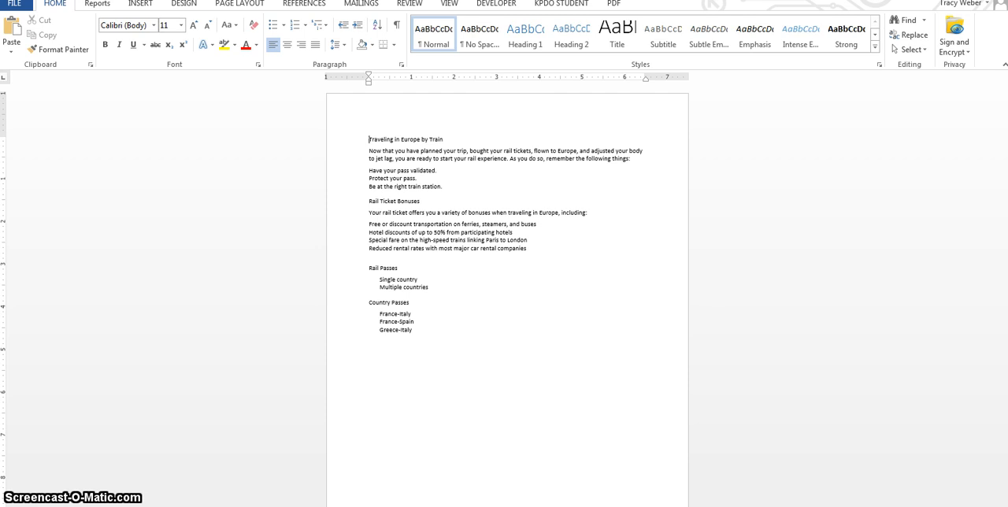
{"action": "mouse_move", "coordinate": [813, 432]}
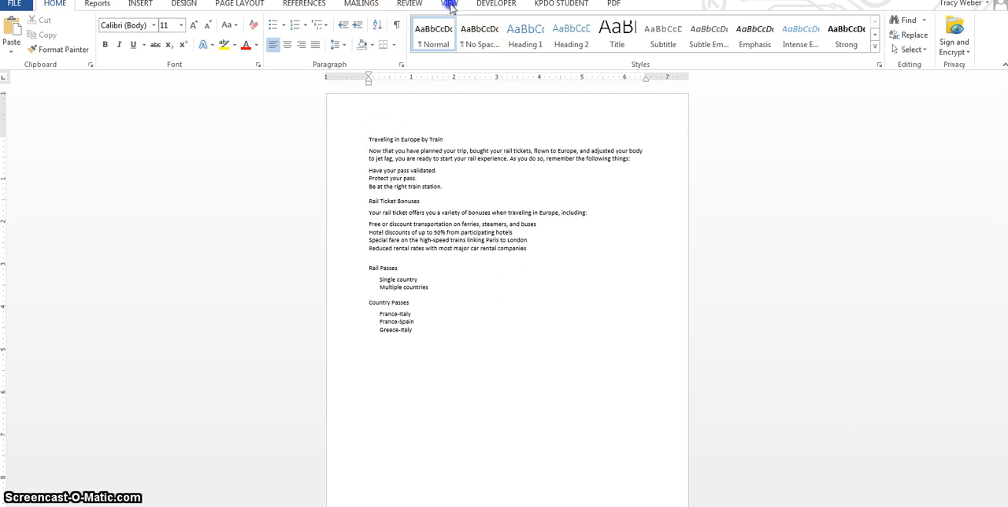
Set the document magnification to 200% from the Zoom dialog
{"action": "left_click", "coordinate": [449, 3]}
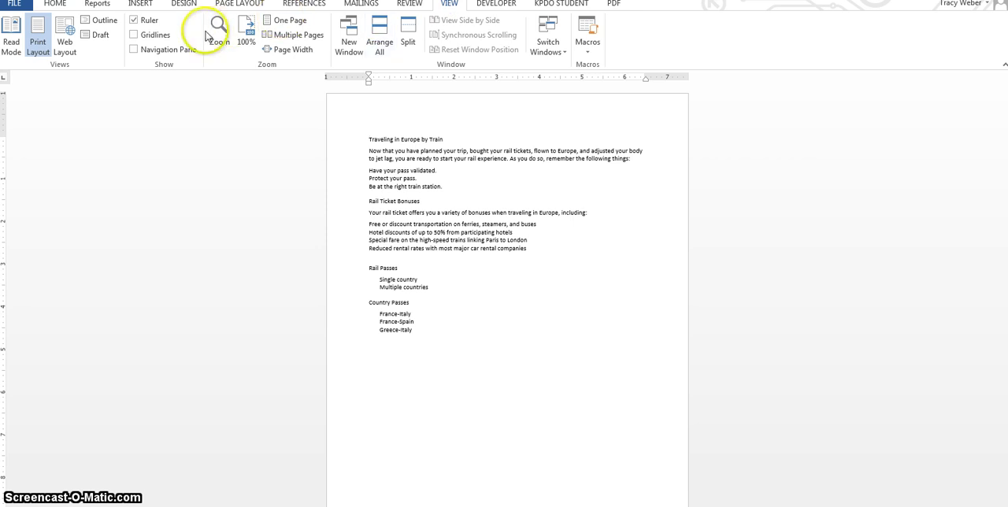
{"action": "left_click", "coordinate": [219, 32]}
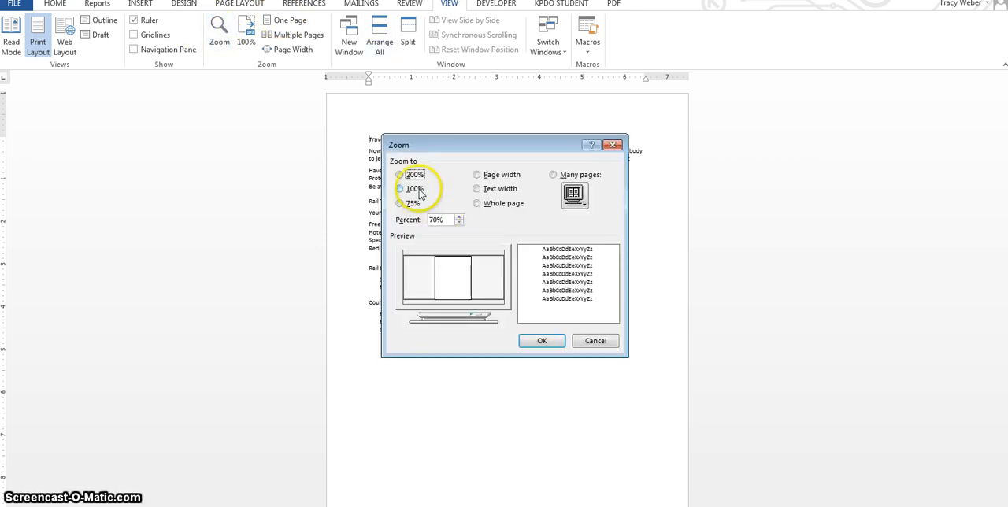
{"action": "left_click", "coordinate": [400, 174]}
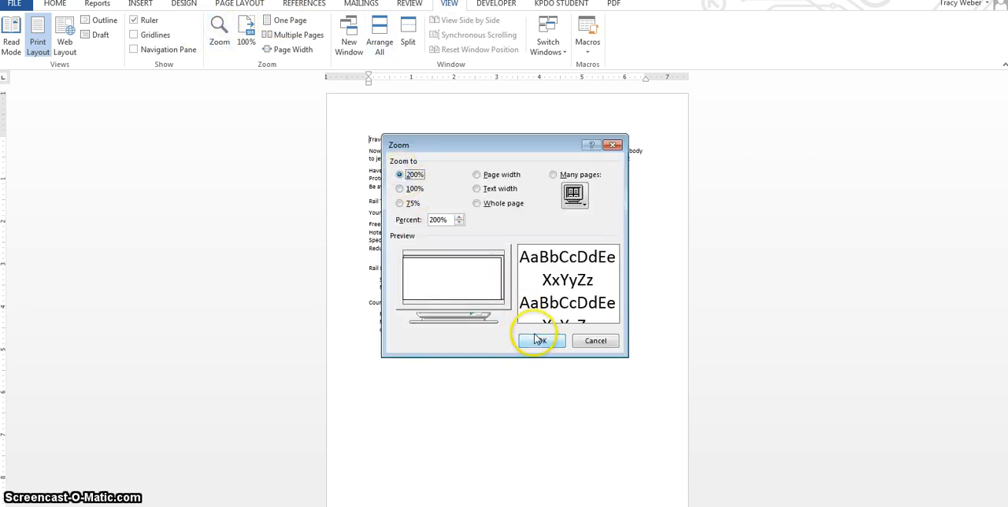
{"action": "left_click", "coordinate": [539, 341]}
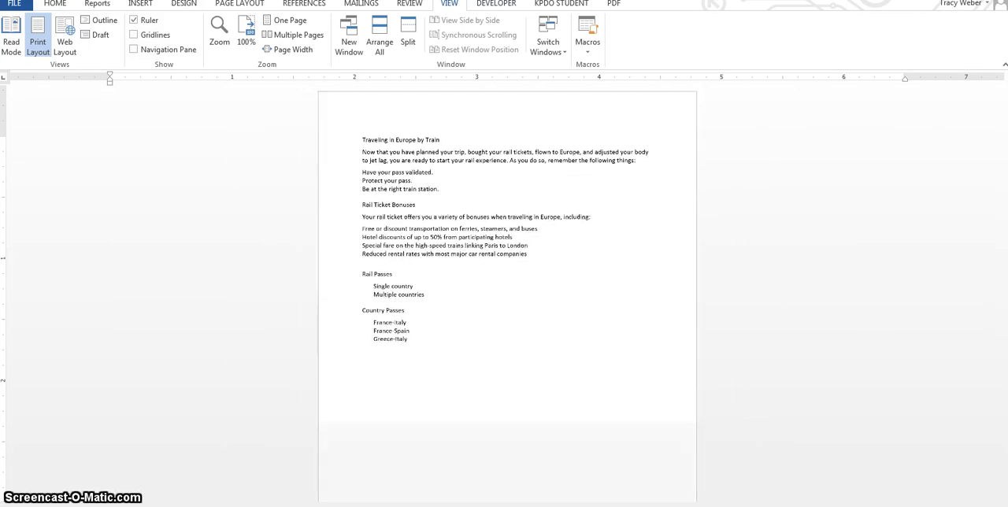
Switch to One Page view, then Multiple Pages, fitting the whole page in the window
{"action": "left_click", "coordinate": [290, 19]}
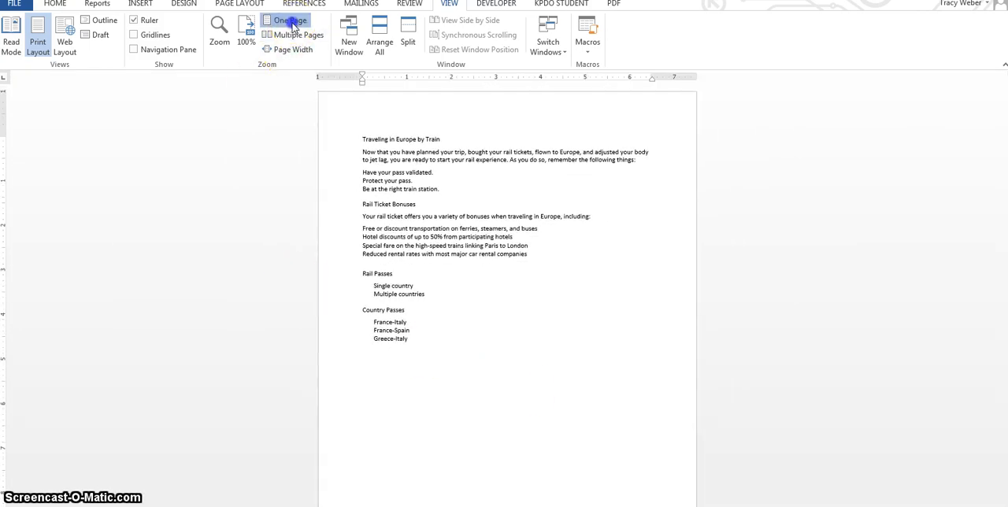
{"action": "left_click", "coordinate": [290, 19]}
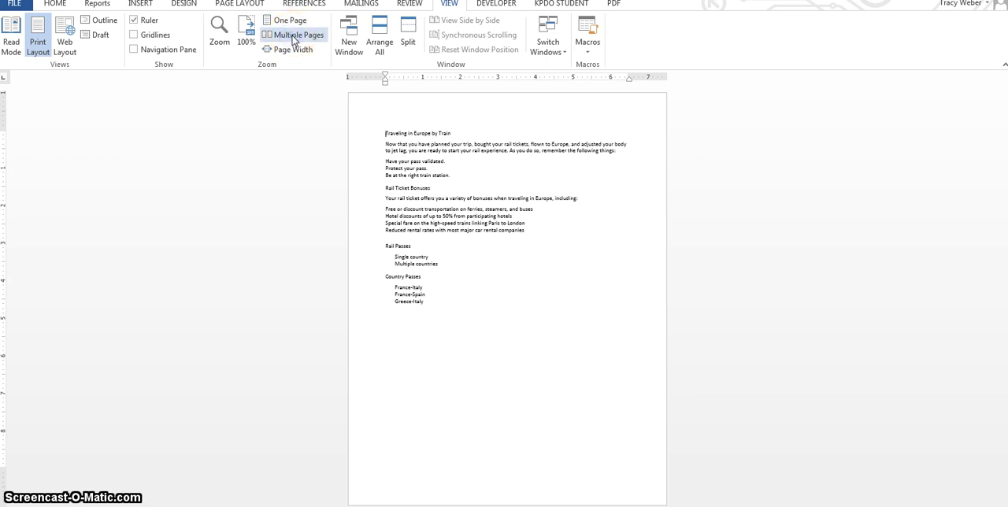
{"action": "mouse_move", "coordinate": [627, 161]}
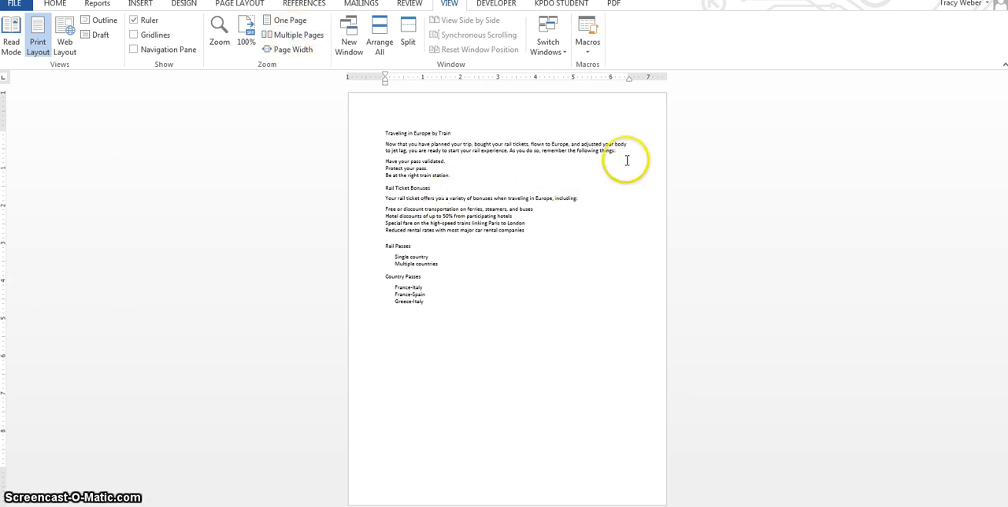
{"action": "mouse_move", "coordinate": [353, 219]}
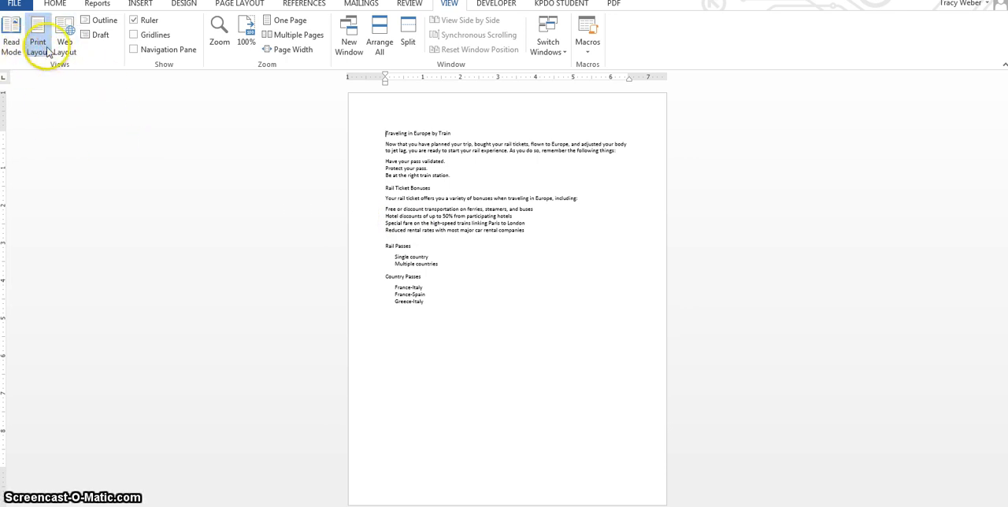
{"action": "mouse_move", "coordinate": [186, 226]}
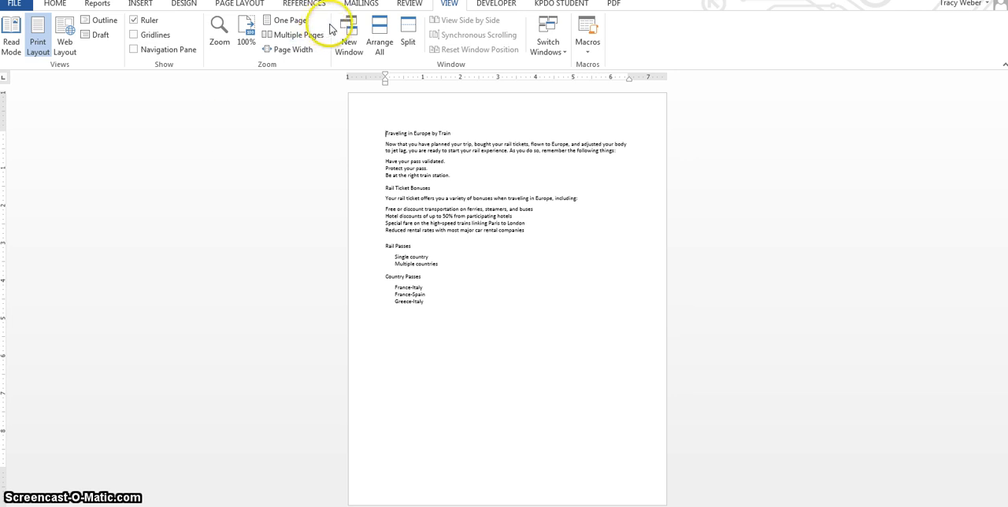
Run Spelling & Grammar from the Review tab and dismiss the no-errors confirmation
{"action": "left_click", "coordinate": [410, 3]}
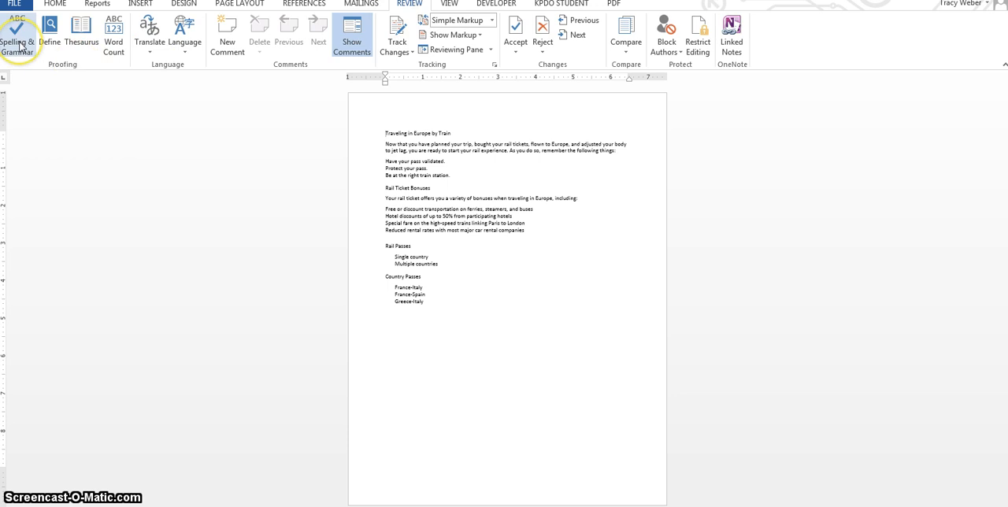
{"action": "left_click", "coordinate": [16, 35]}
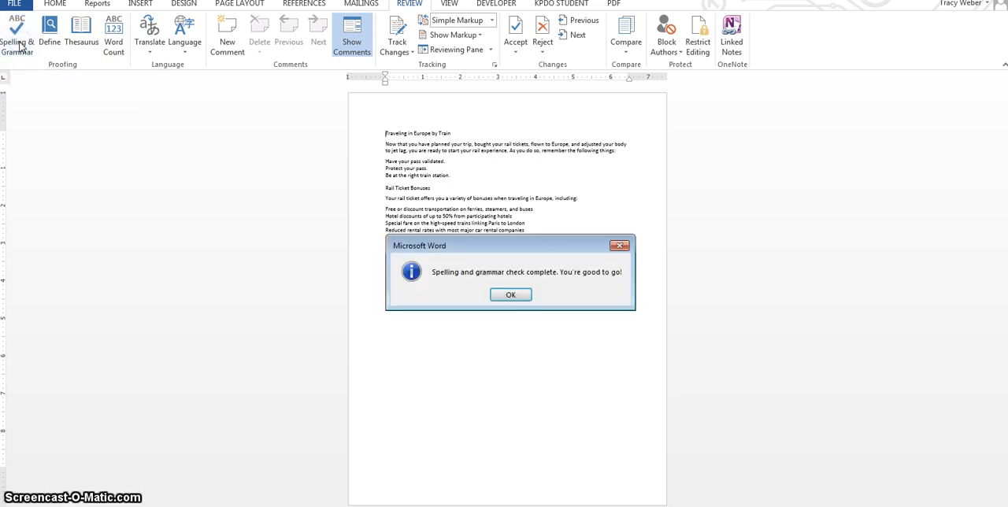
{"action": "left_click", "coordinate": [511, 293]}
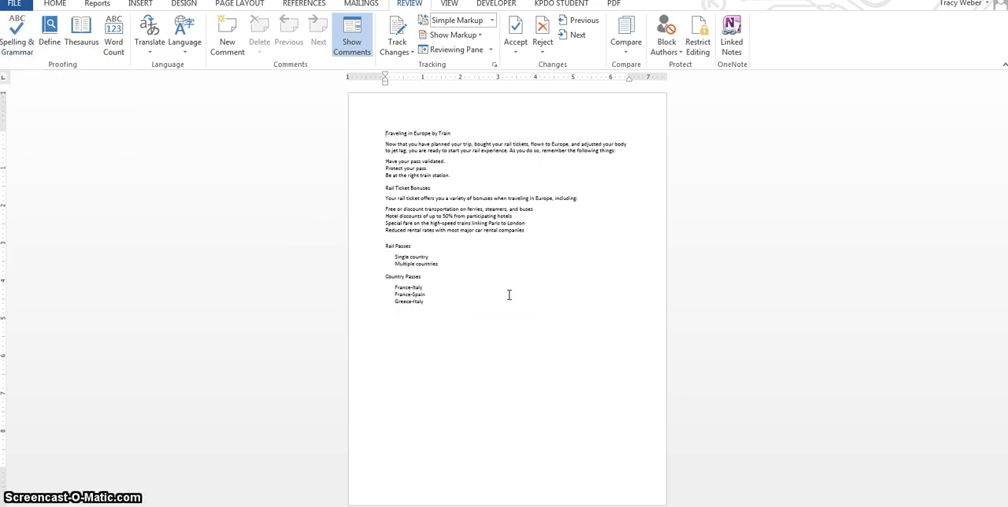
{"action": "mouse_move", "coordinate": [176, 96]}
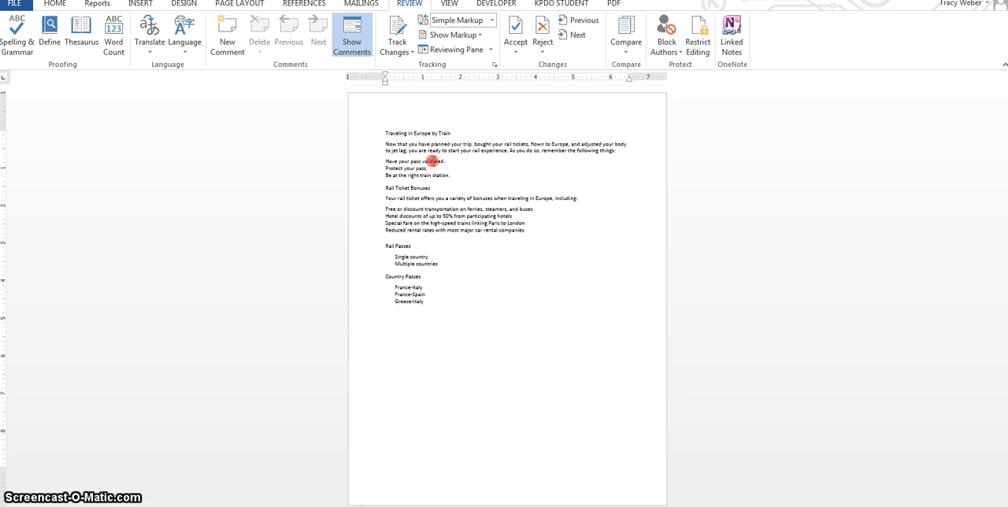
{"action": "right_click", "coordinate": [433, 161]}
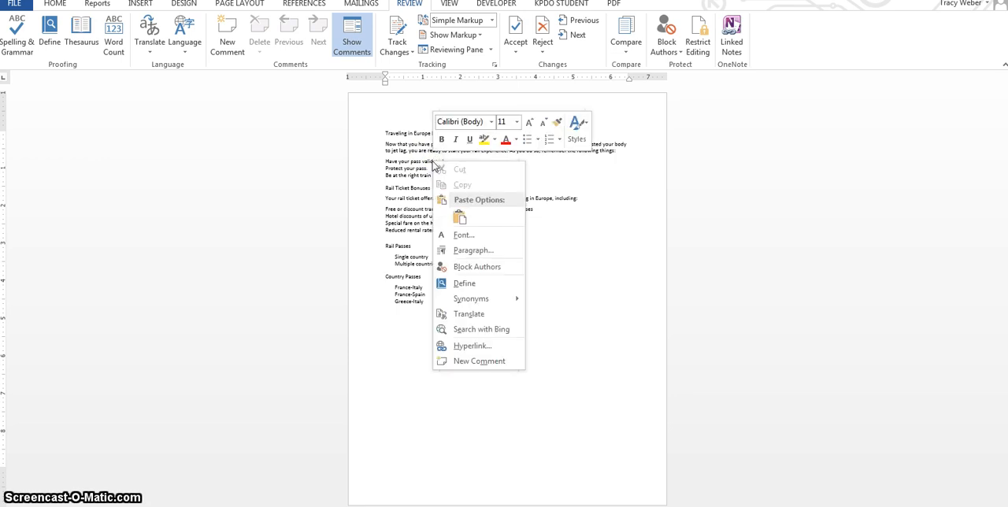
{"action": "left_click", "coordinate": [463, 283]}
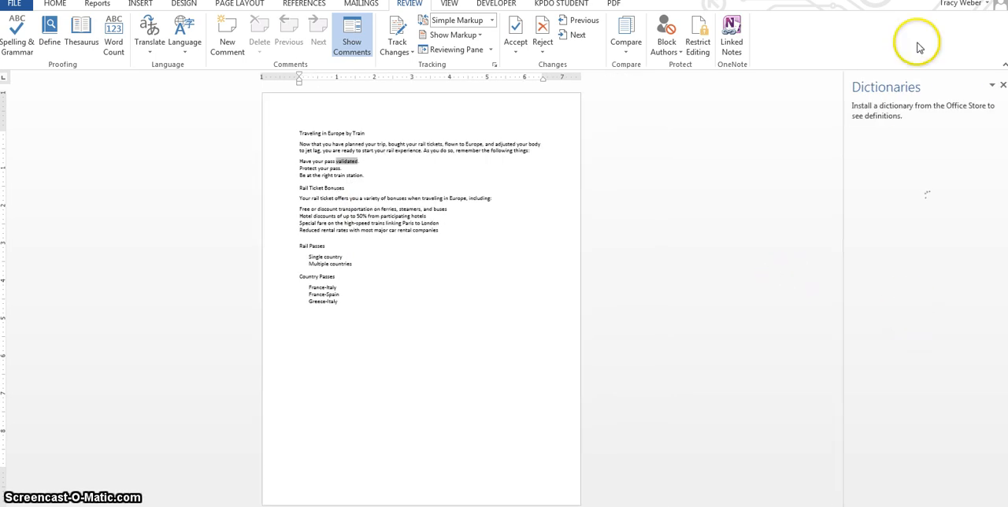
{"action": "mouse_move", "coordinate": [921, 44]}
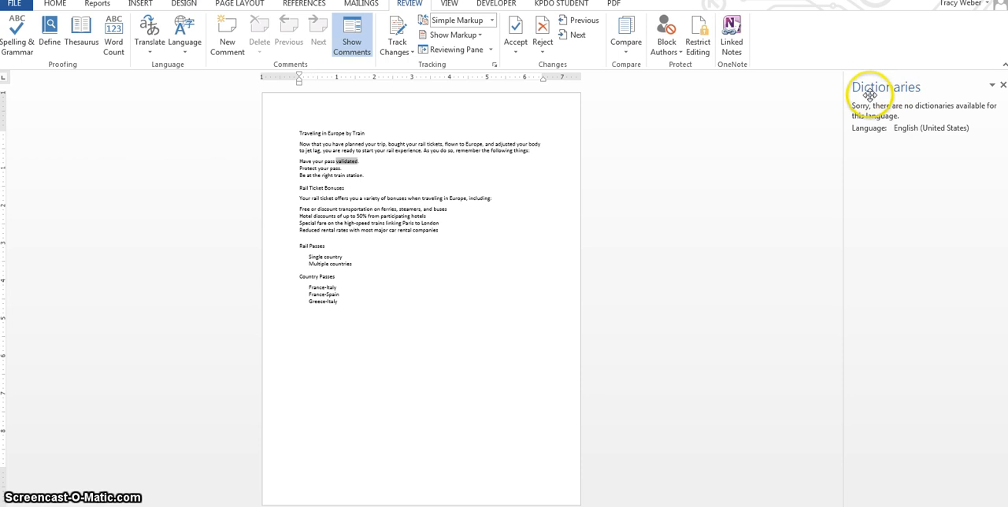
{"action": "mouse_move", "coordinate": [908, 85]}
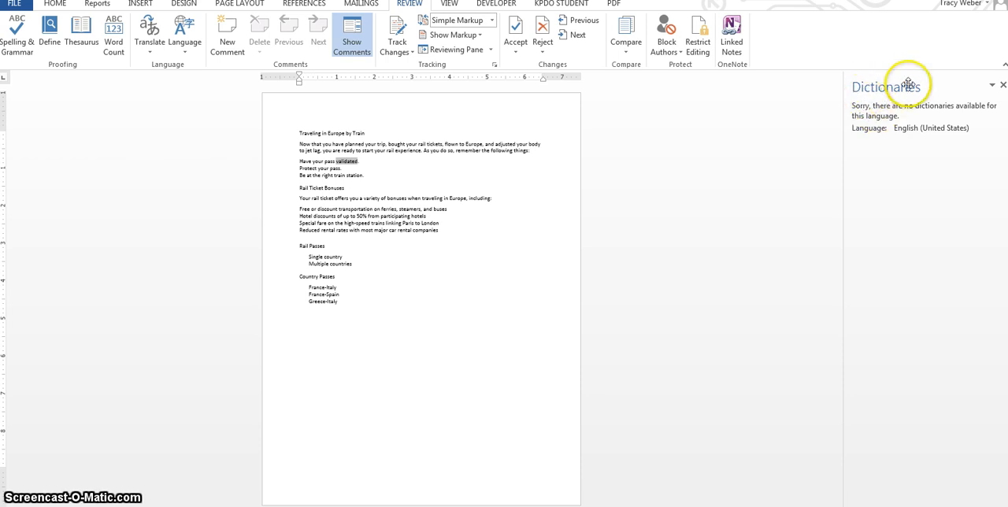
{"action": "mouse_move", "coordinate": [886, 129]}
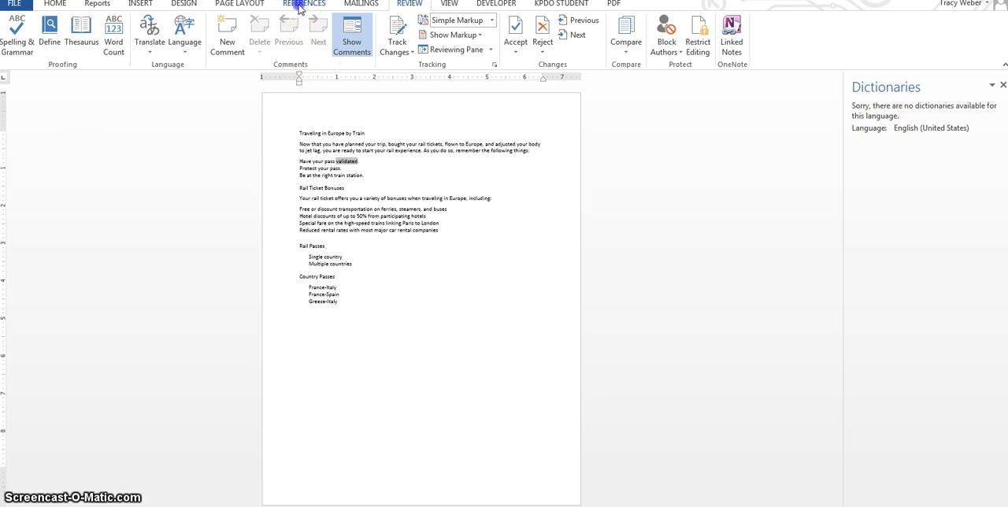
Search the Office Store for 'dictionary' via Insert > My Apps > See All
{"action": "left_click", "coordinate": [140, 3]}
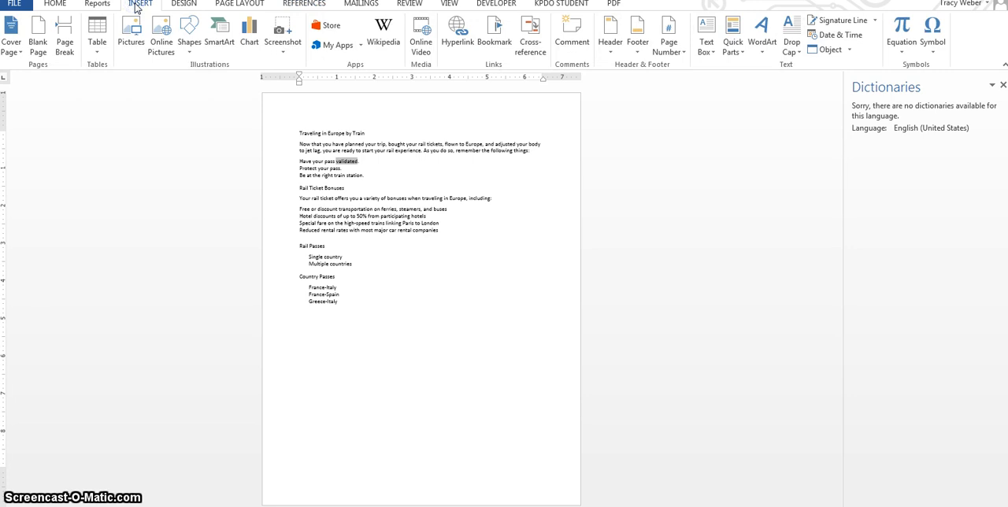
{"action": "mouse_move", "coordinate": [227, 23]}
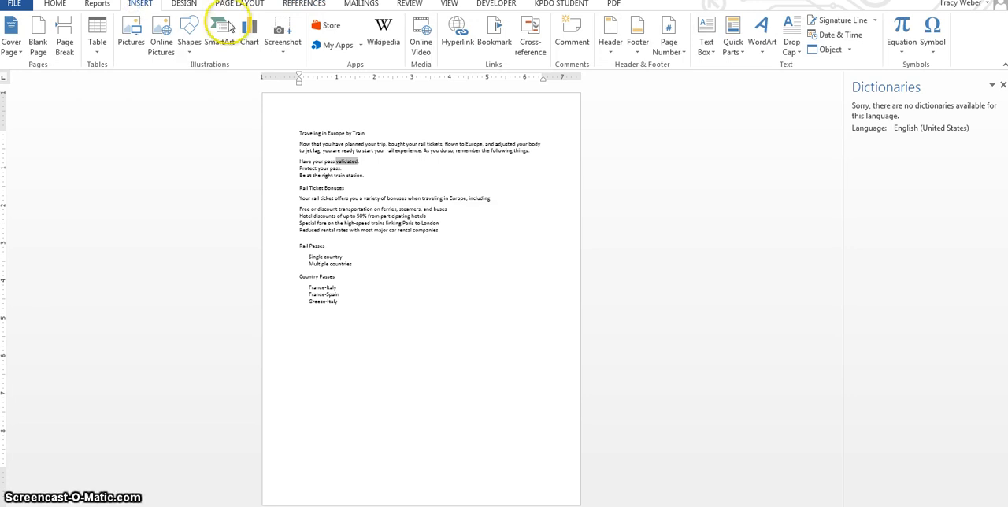
{"action": "mouse_move", "coordinate": [344, 44]}
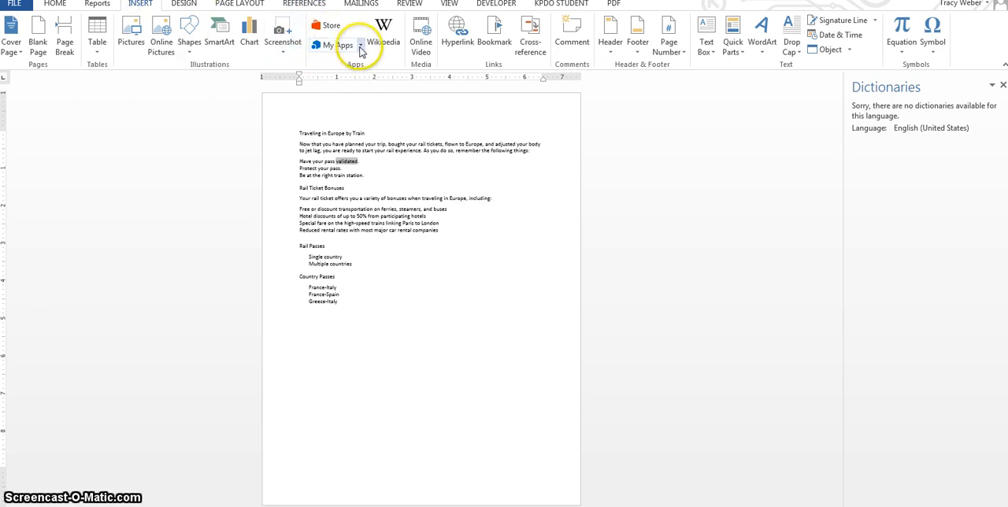
{"action": "mouse_move", "coordinate": [340, 44]}
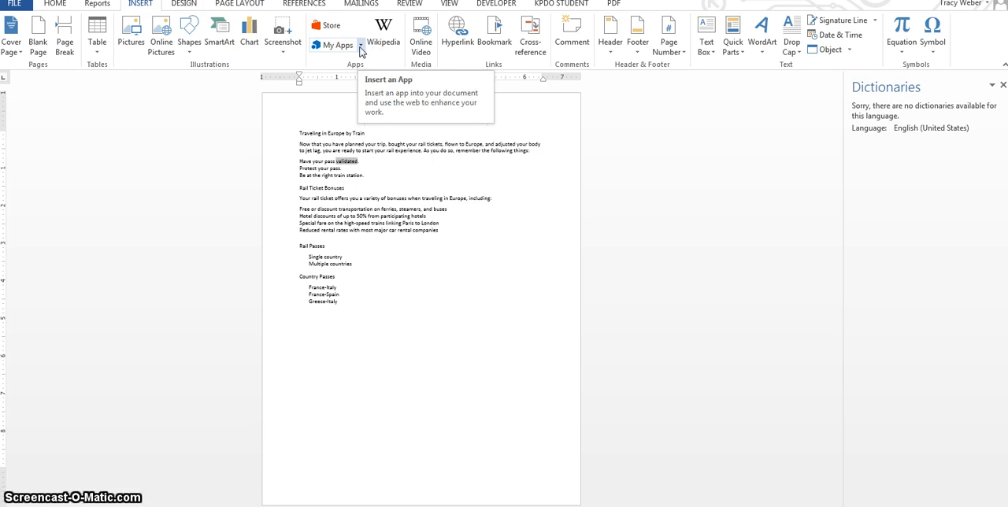
{"action": "left_click", "coordinate": [333, 44]}
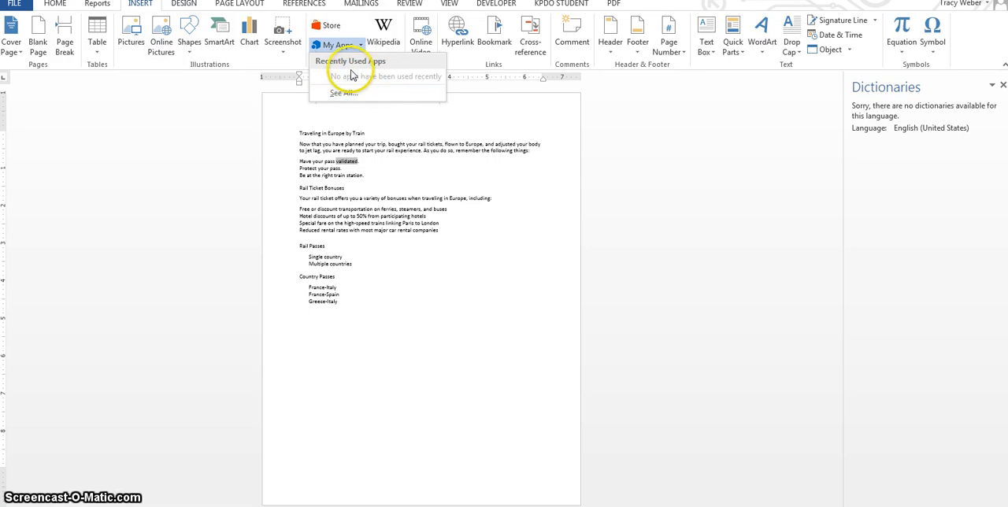
{"action": "left_click", "coordinate": [328, 29]}
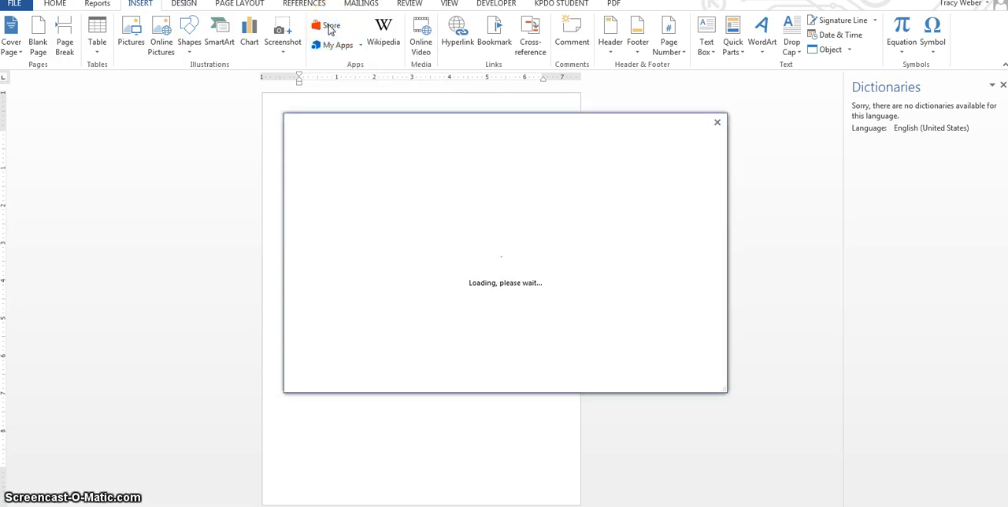
{"action": "mouse_move", "coordinate": [706, 286]}
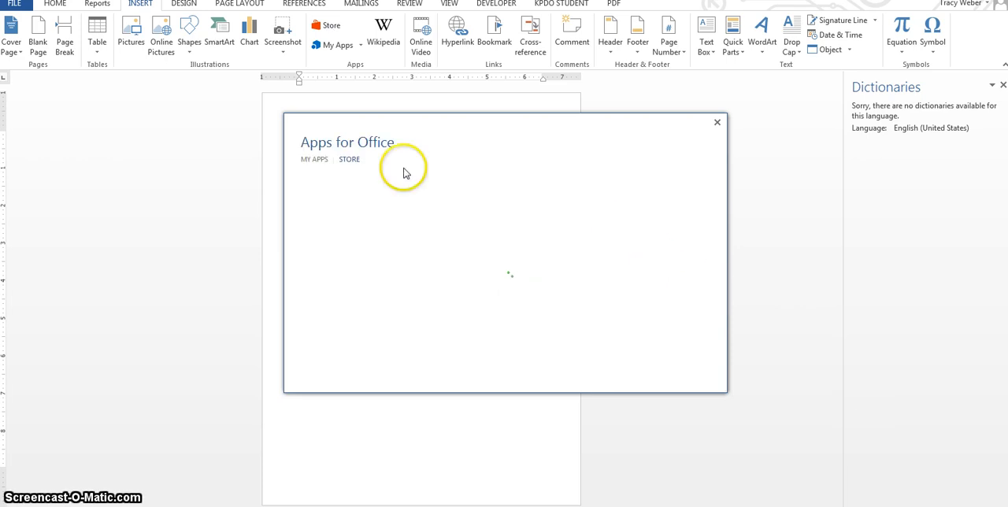
{"action": "mouse_move", "coordinate": [145, 176]}
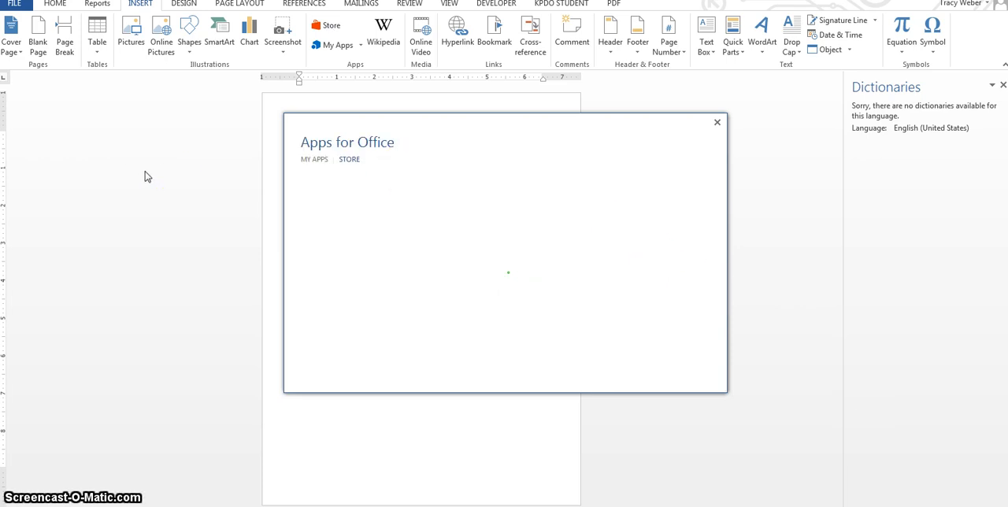
{"action": "left_click", "coordinate": [350, 159]}
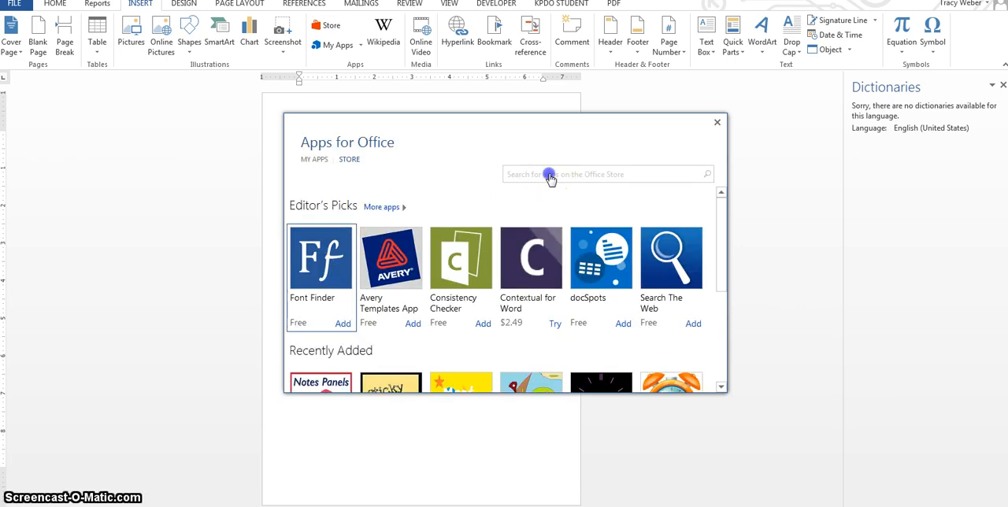
{"action": "type", "text": "dict"}
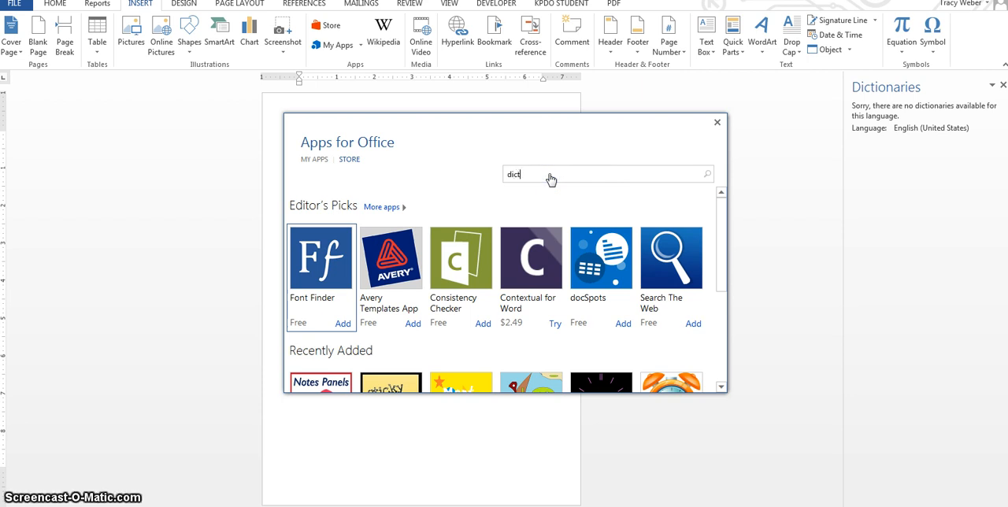
{"action": "type", "text": "ionary"}
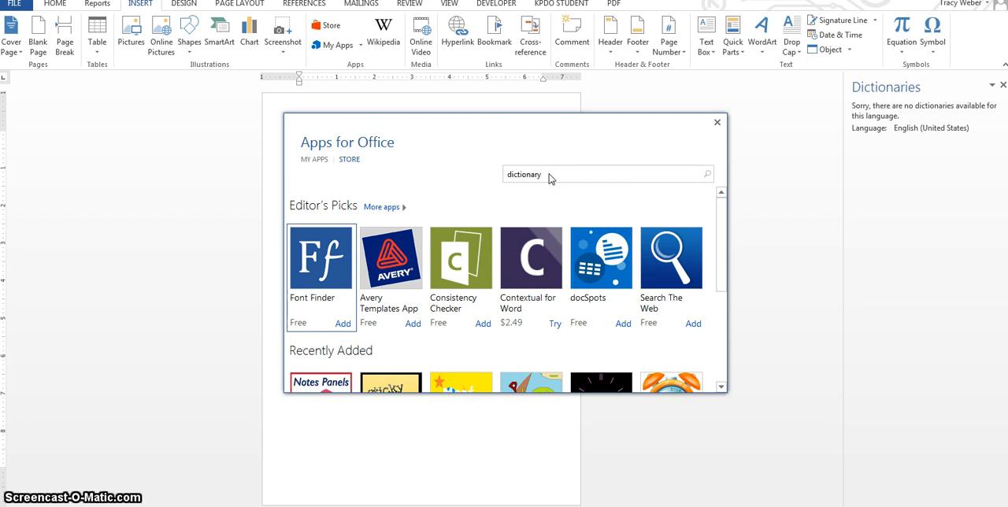
{"action": "left_click", "coordinate": [706, 173]}
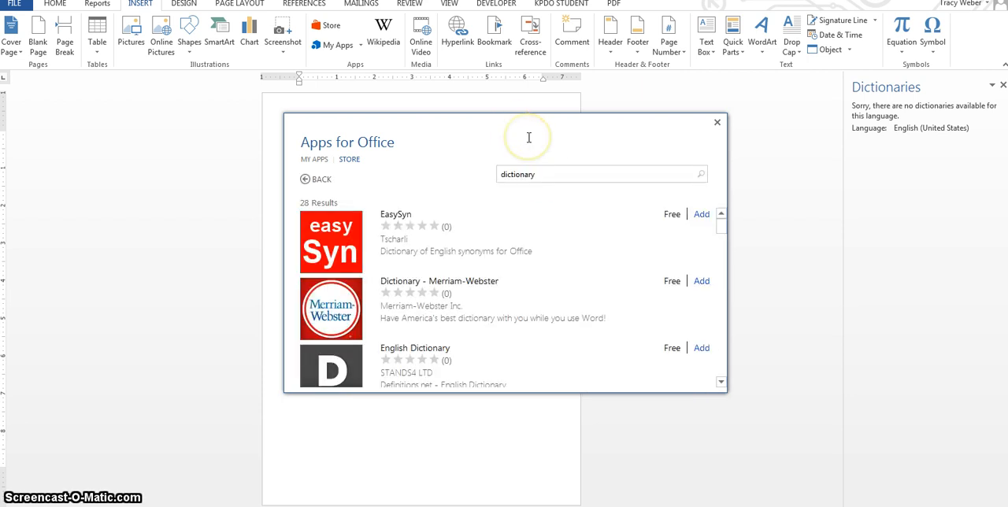
{"action": "mouse_move", "coordinate": [385, 306]}
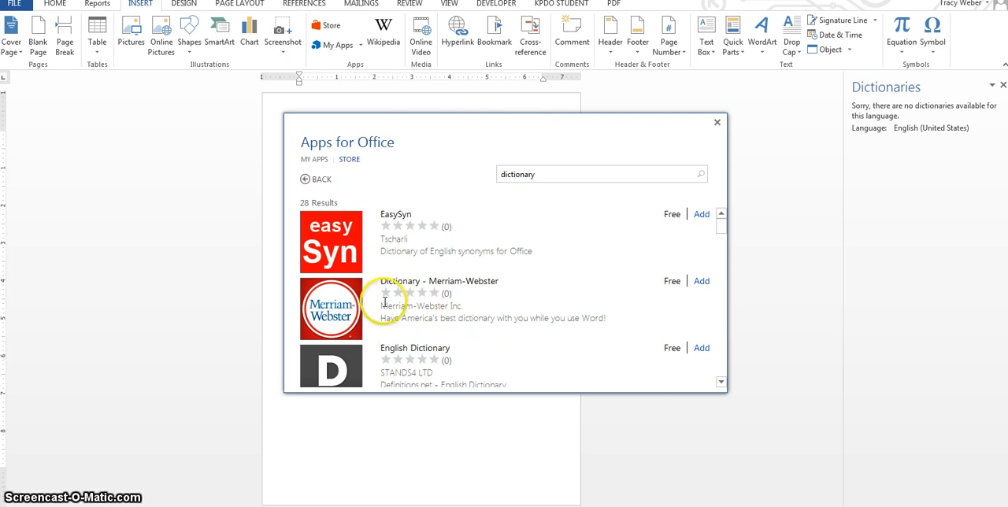
{"action": "mouse_move", "coordinate": [479, 314]}
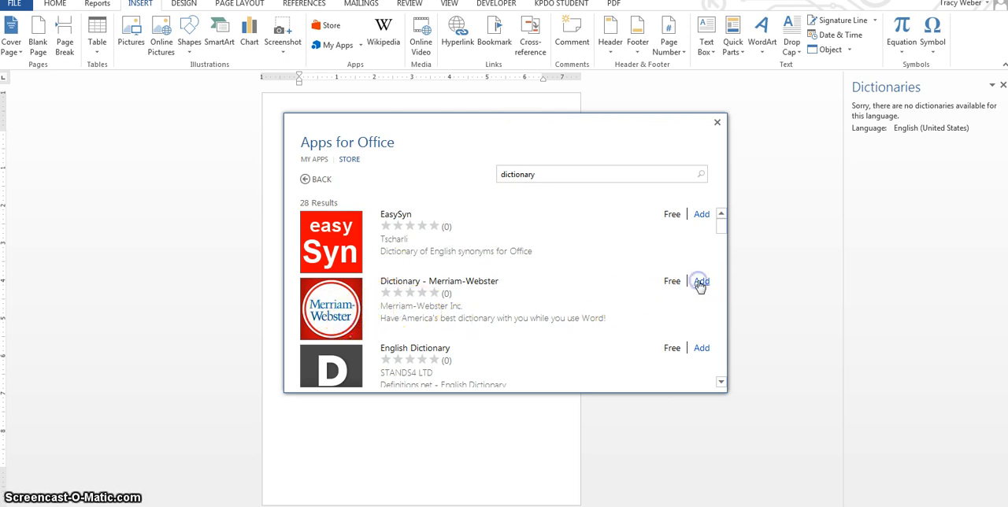
Add the Dictionary - Merriam-Webster app and confirm Trust It
{"action": "left_click", "coordinate": [699, 280]}
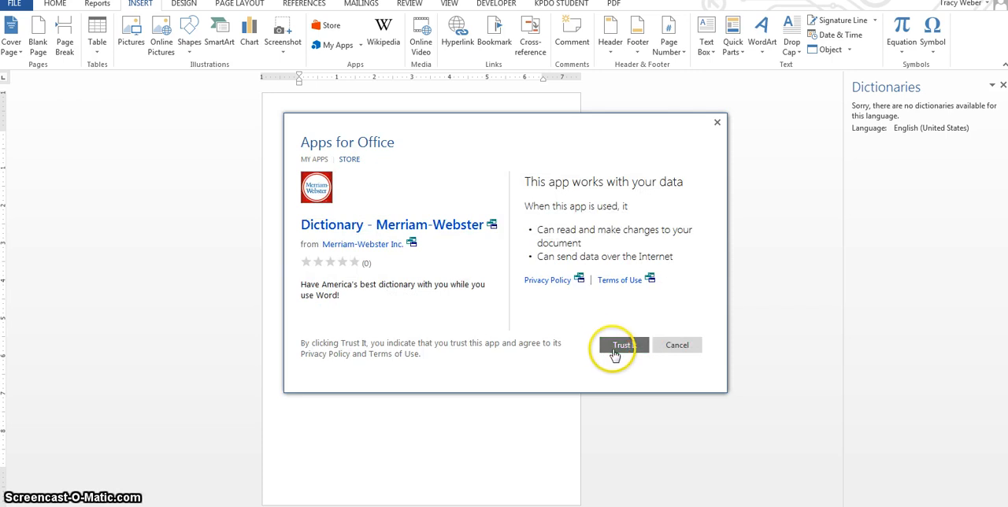
{"action": "left_click", "coordinate": [623, 345]}
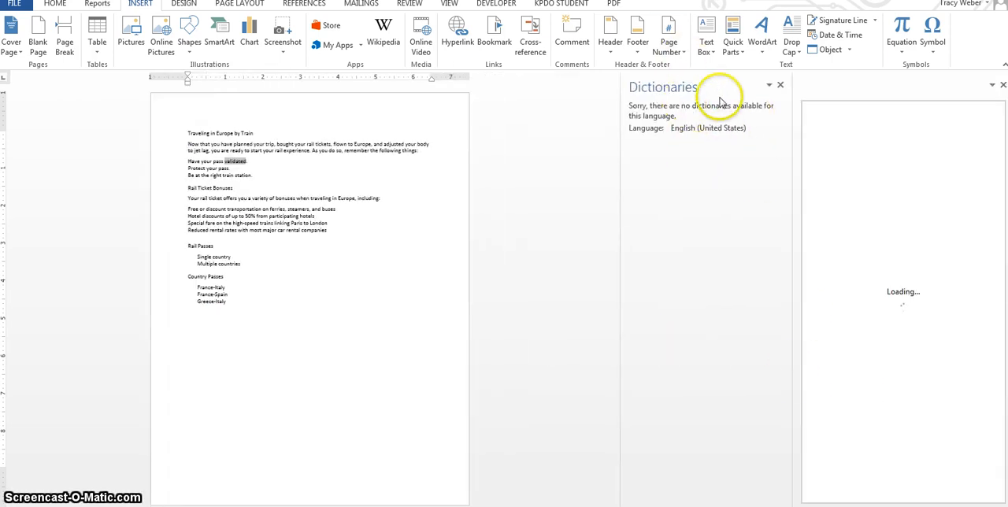
Dismiss the no-dictionaries message, view a word's Synonyms list, then close the menu
{"action": "left_click", "coordinate": [780, 85]}
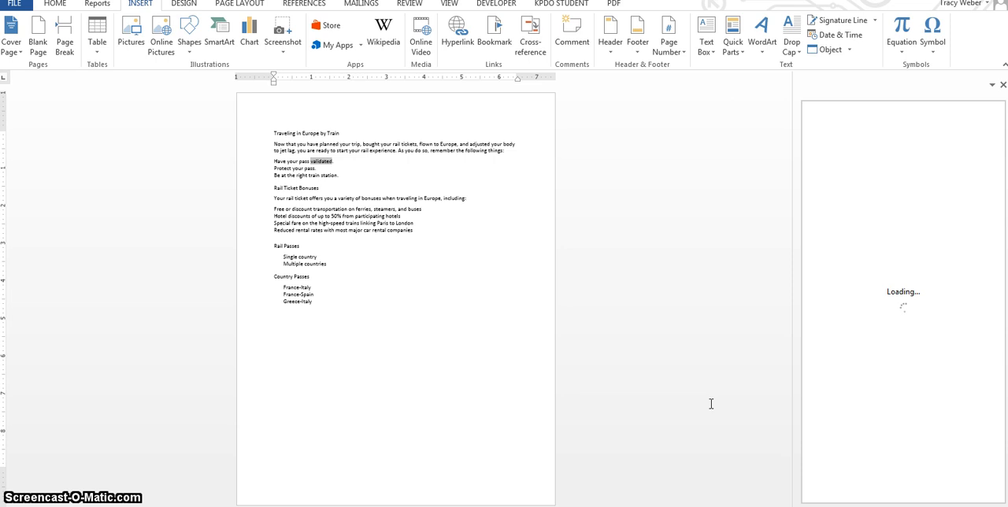
{"action": "mouse_move", "coordinate": [687, 296]}
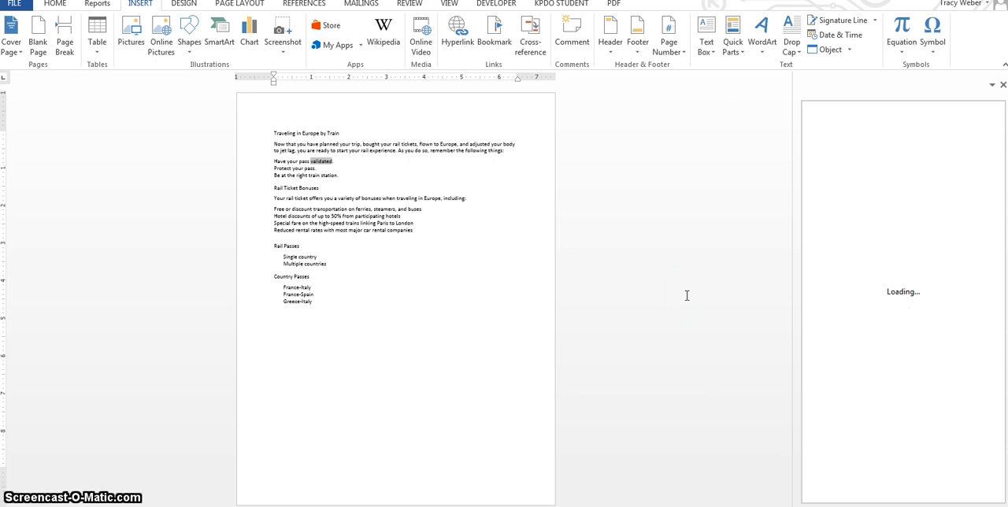
{"action": "mouse_move", "coordinate": [652, 296]}
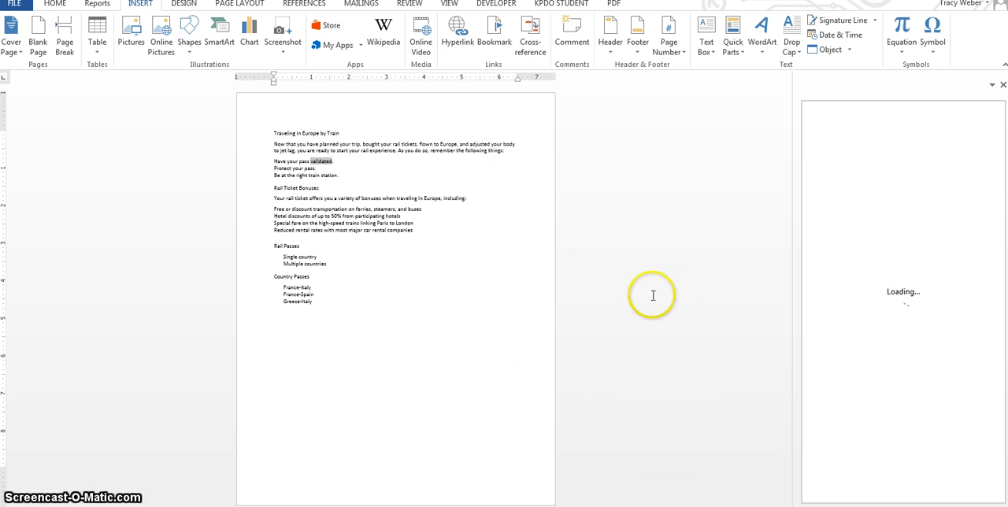
{"action": "mouse_move", "coordinate": [260, 219]}
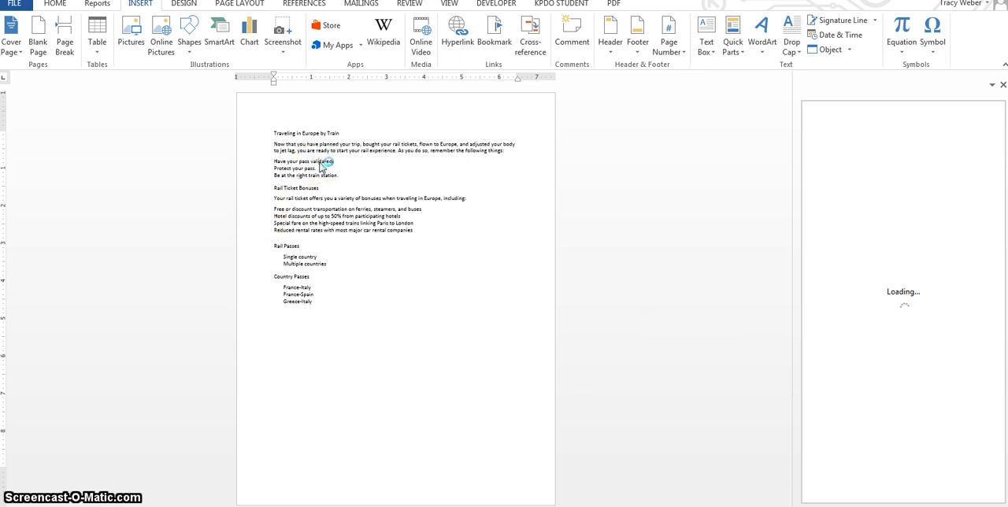
{"action": "right_click", "coordinate": [323, 165]}
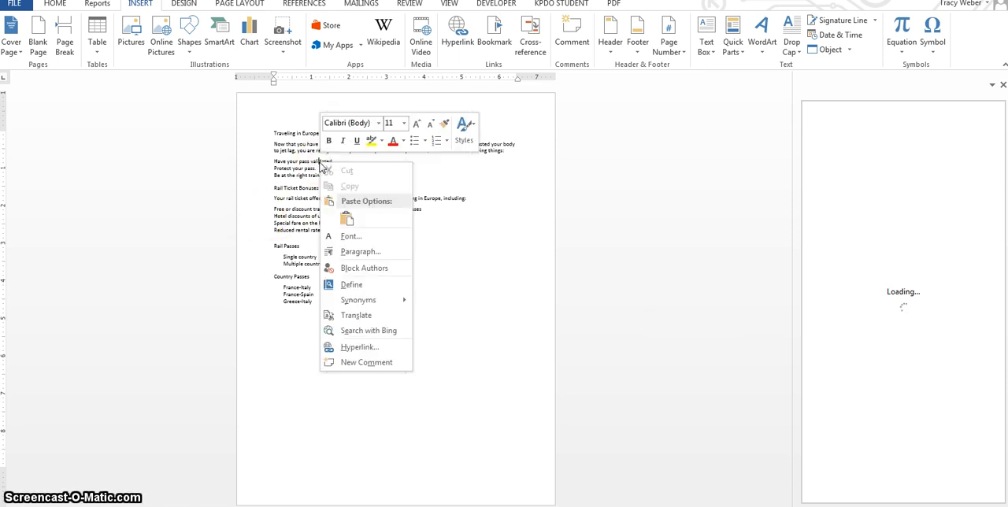
{"action": "mouse_move", "coordinate": [359, 299]}
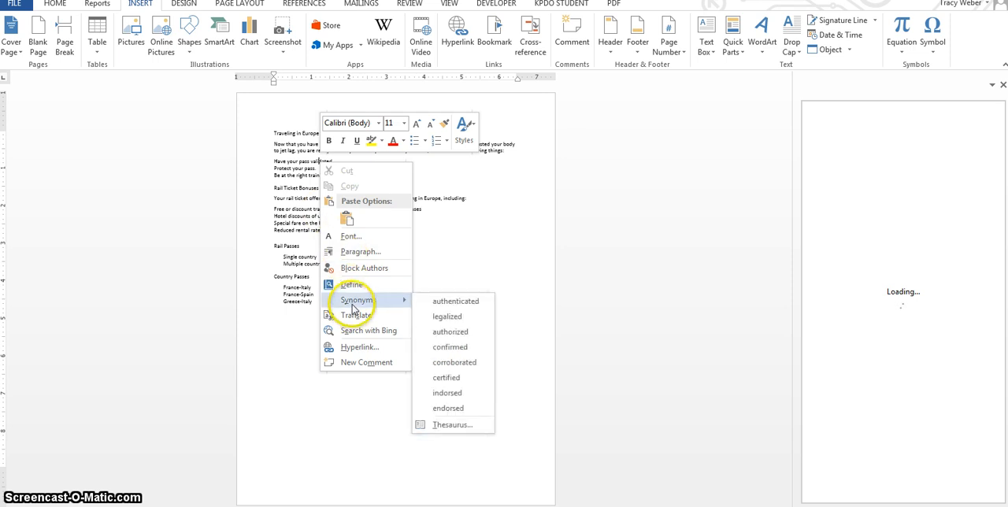
{"action": "mouse_move", "coordinate": [448, 315]}
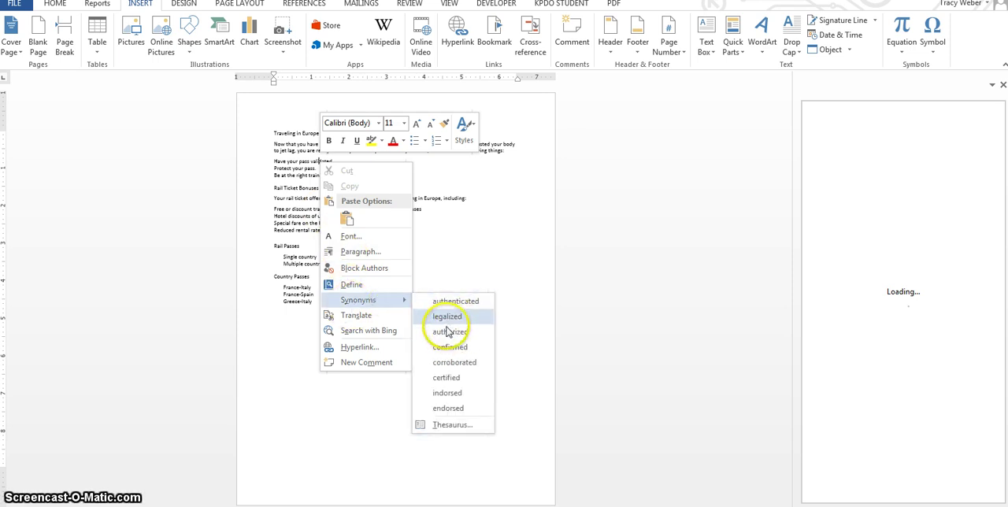
{"action": "mouse_move", "coordinate": [449, 331]}
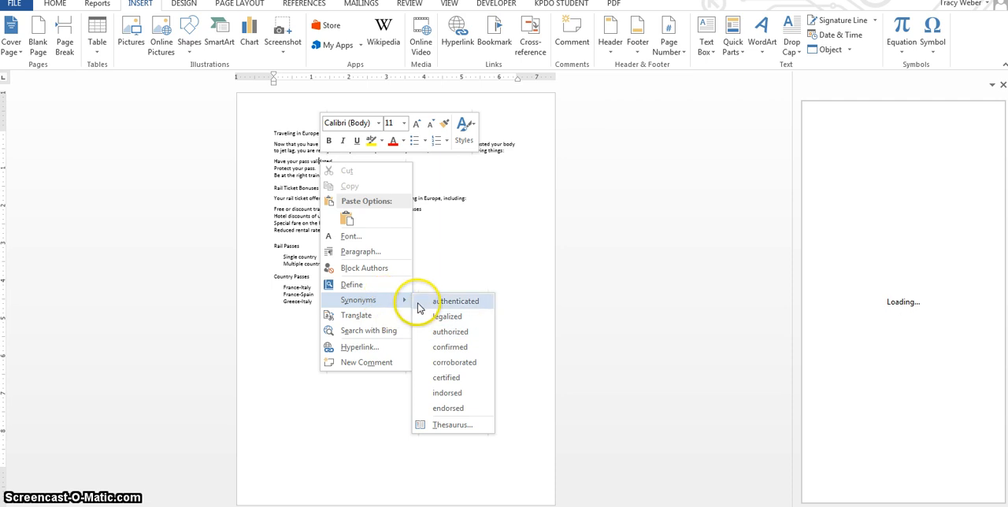
{"action": "left_click", "coordinate": [448, 378]}
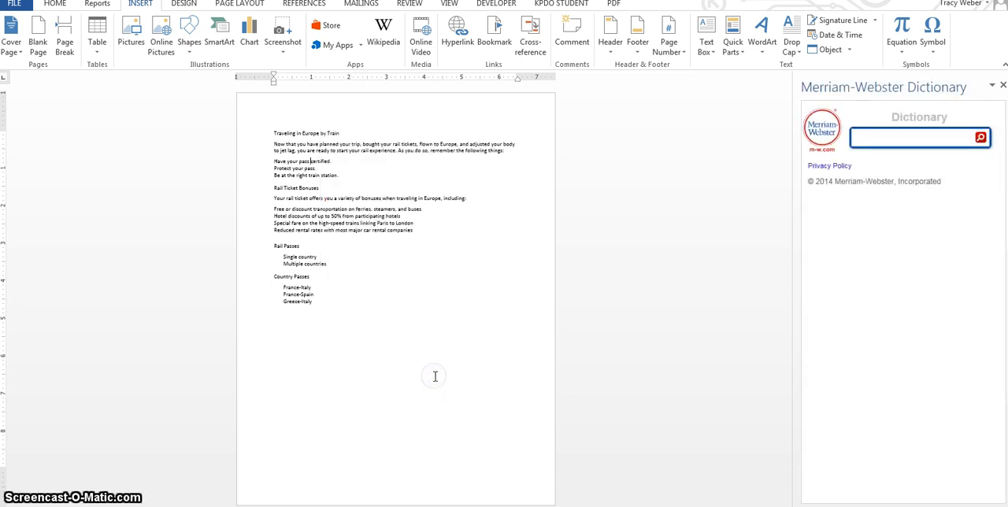
{"action": "mouse_move", "coordinate": [854, 167]}
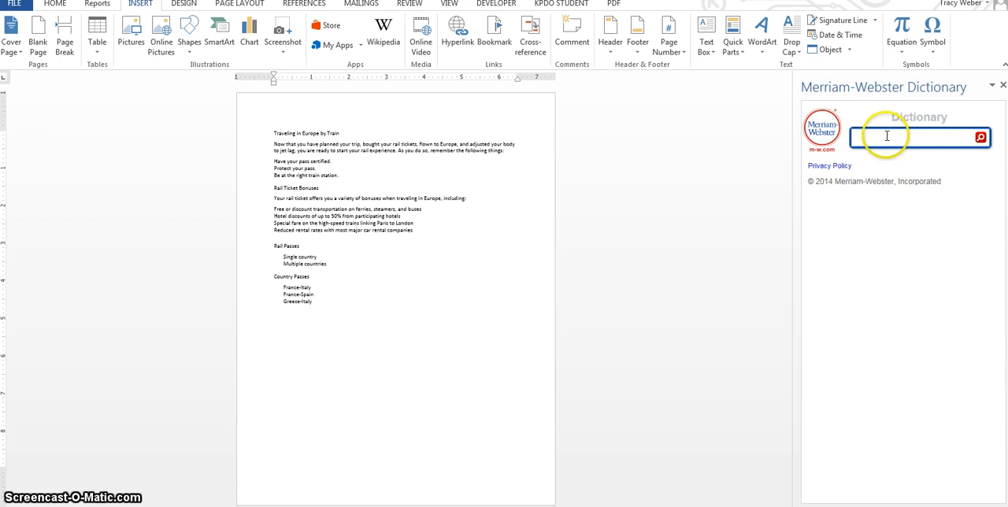
{"action": "mouse_move", "coordinate": [318, 161]}
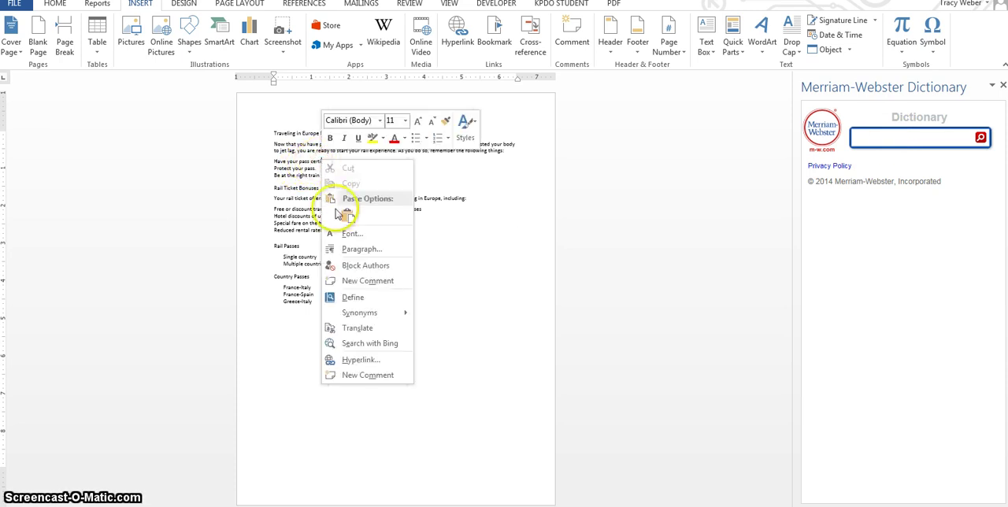
Define the word 'certified' so its Merriam-Webster entry shows in the pane
{"action": "left_click", "coordinate": [451, 276]}
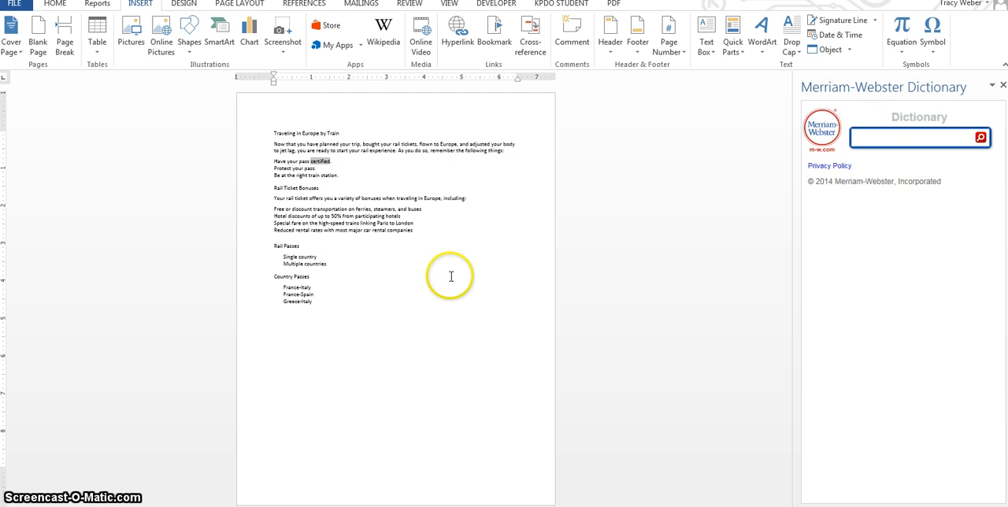
{"action": "mouse_move", "coordinate": [917, 244]}
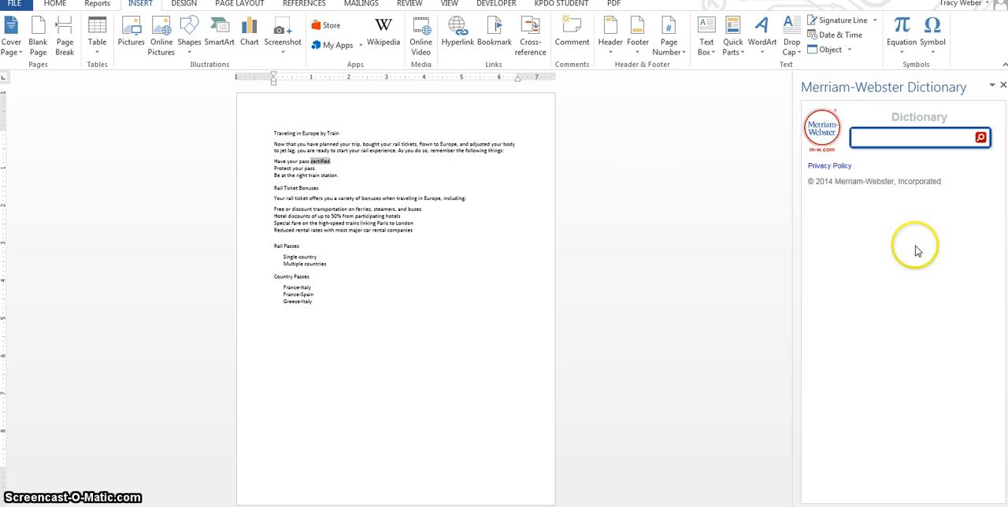
{"action": "mouse_move", "coordinate": [873, 134]}
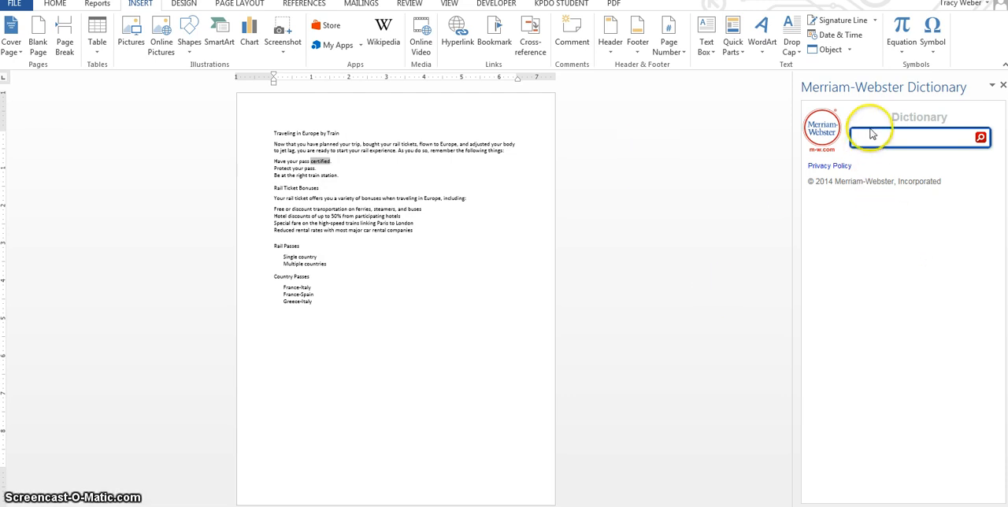
{"action": "left_click", "coordinate": [980, 135]}
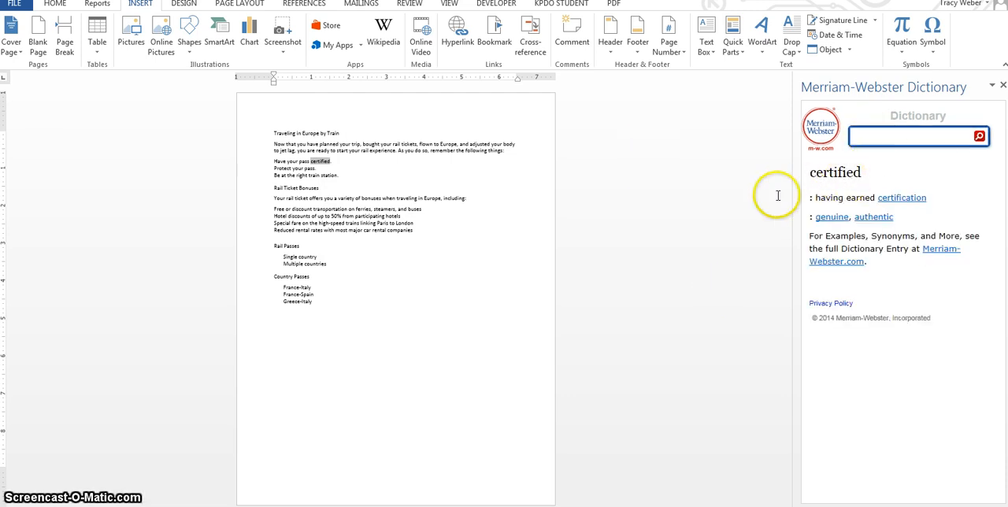
{"action": "mouse_move", "coordinate": [323, 165]}
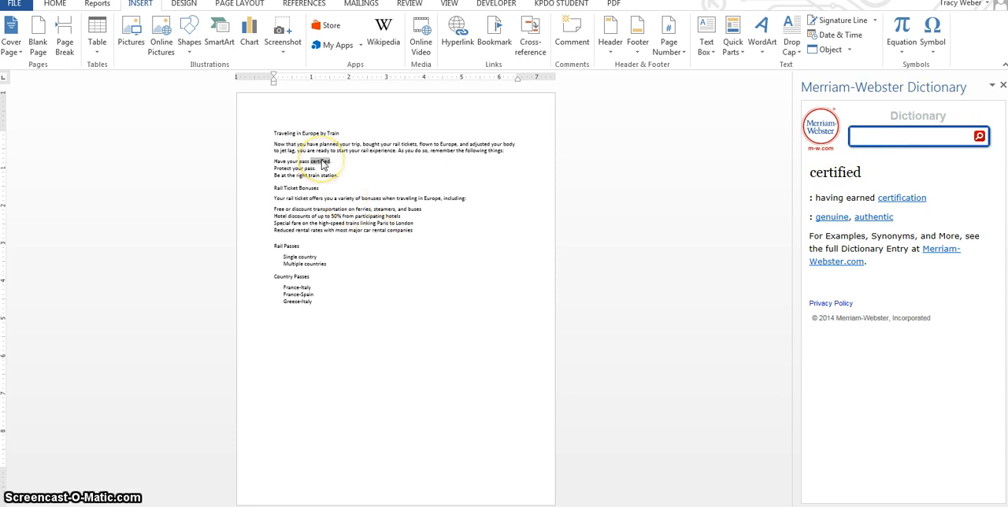
{"action": "mouse_move", "coordinate": [671, 221]}
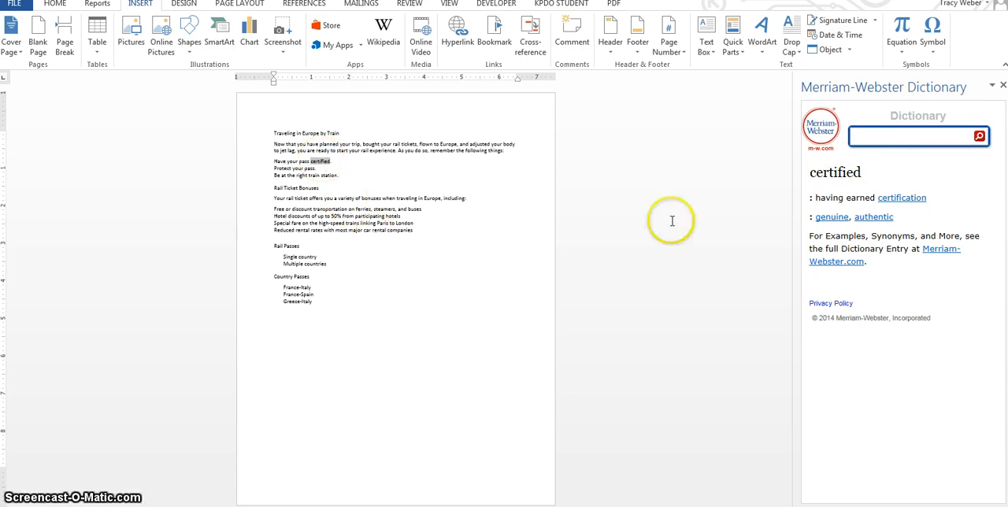
{"action": "mouse_move", "coordinate": [859, 305]}
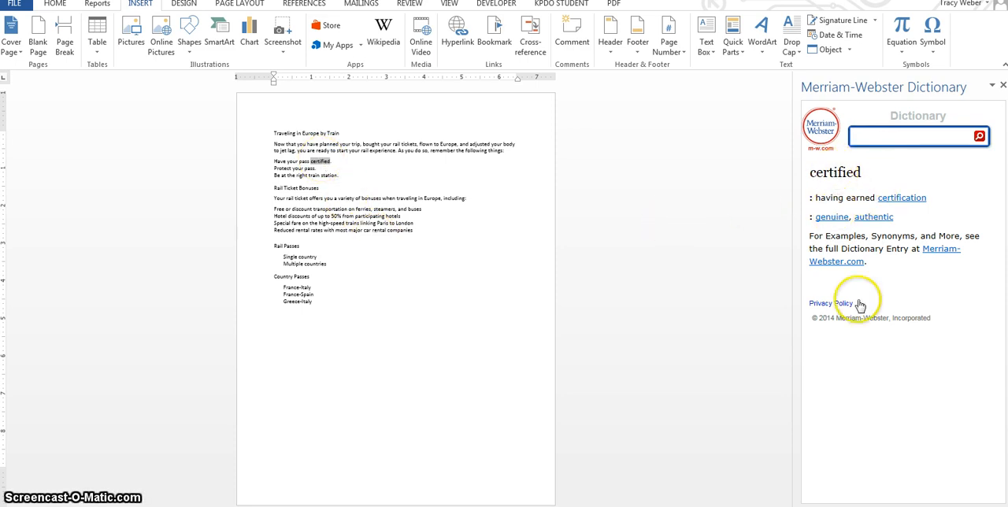
{"action": "mouse_move", "coordinate": [906, 299]}
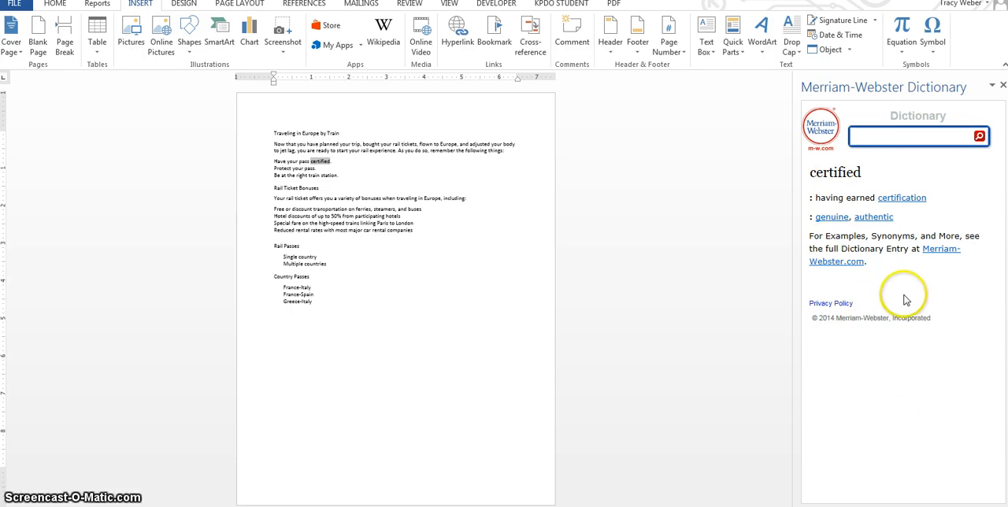
{"action": "mouse_move", "coordinate": [906, 299]}
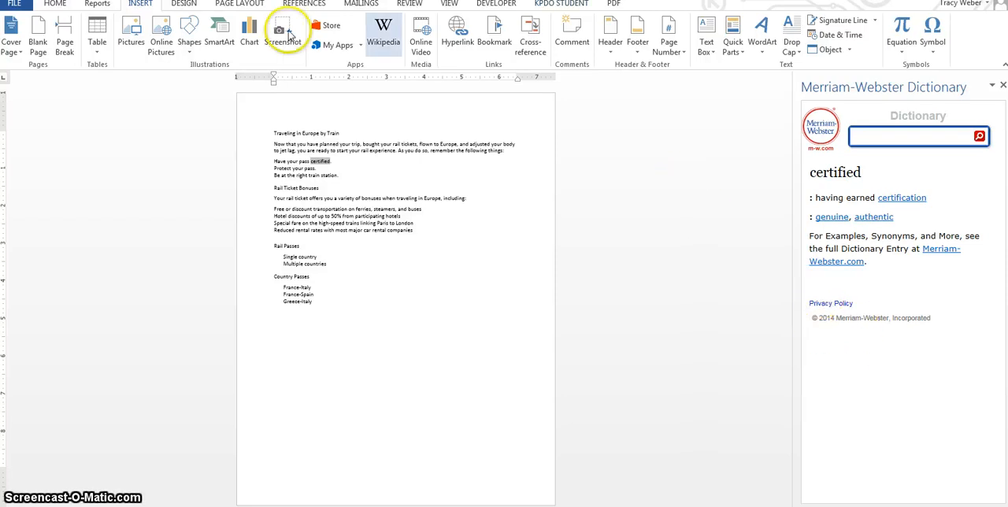
Show Word Count statistics for the single selected word, then close them
{"action": "left_click", "coordinate": [410, 3]}
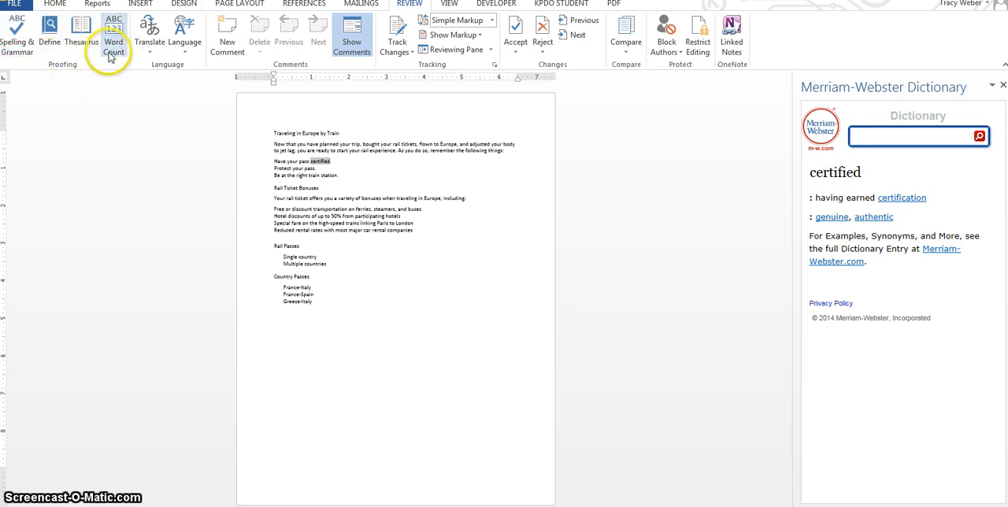
{"action": "left_click", "coordinate": [113, 34]}
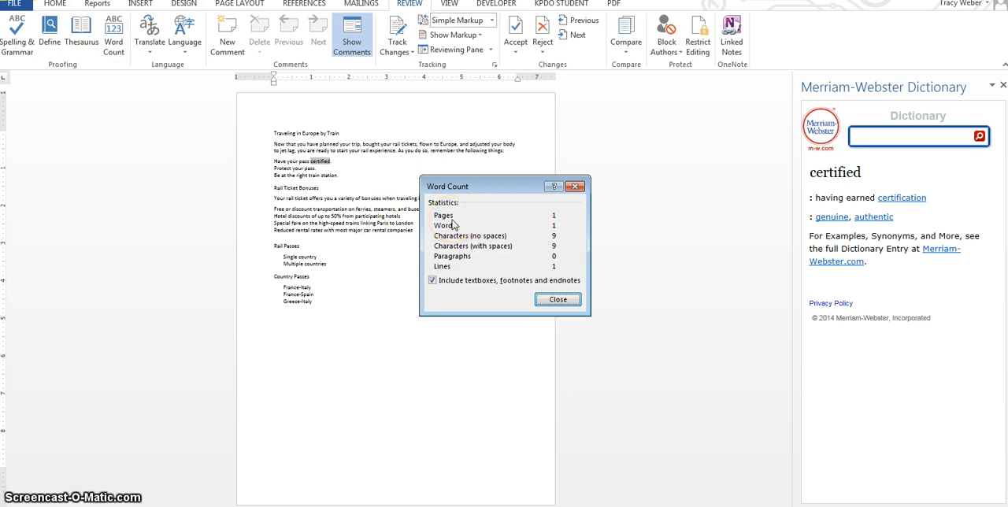
{"action": "mouse_move", "coordinate": [580, 216]}
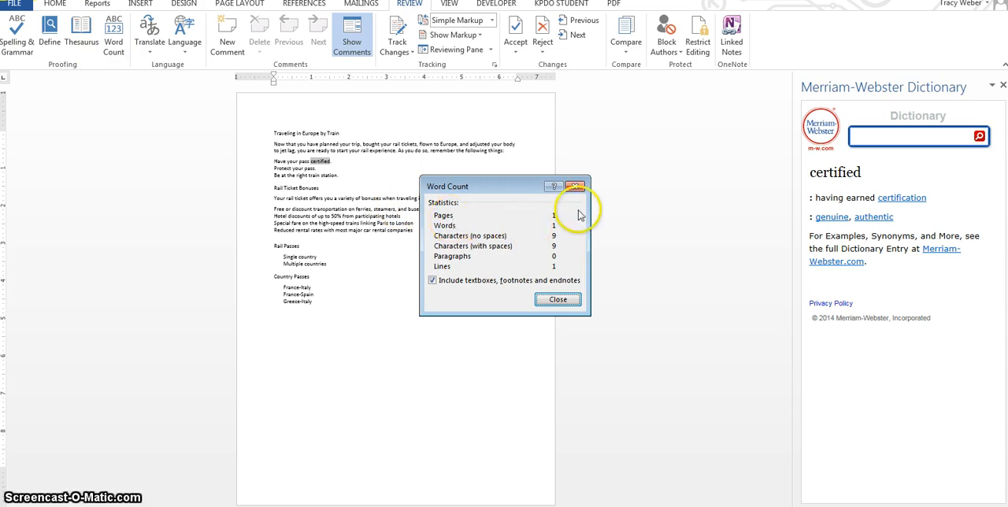
{"action": "mouse_move", "coordinate": [561, 230]}
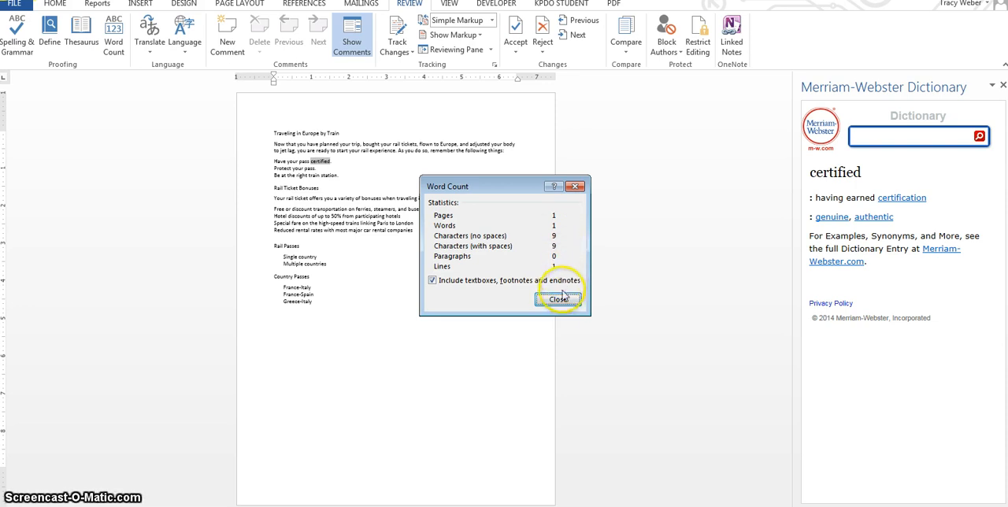
{"action": "left_click", "coordinate": [559, 299]}
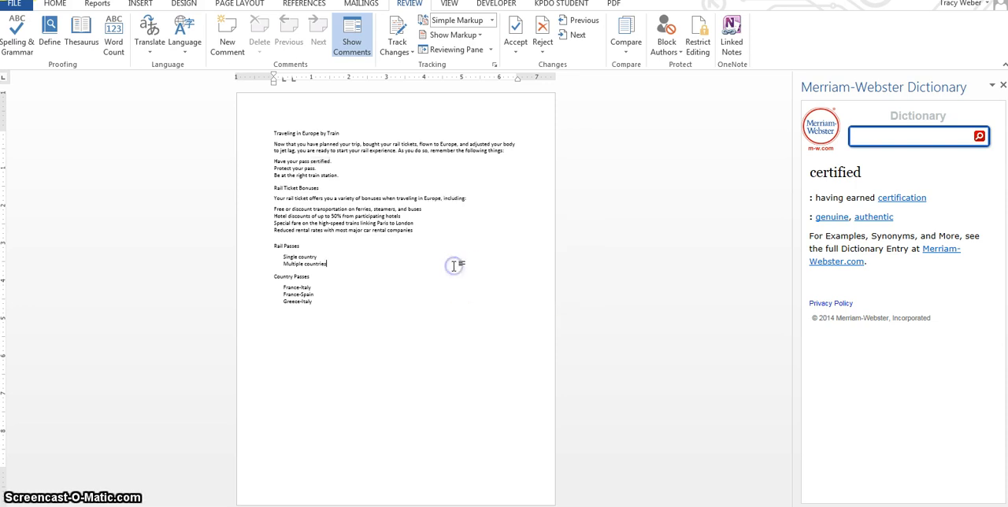
Show Word Count for the whole document (120 words, 18 paragraphs), then close it
{"action": "left_click", "coordinate": [113, 29]}
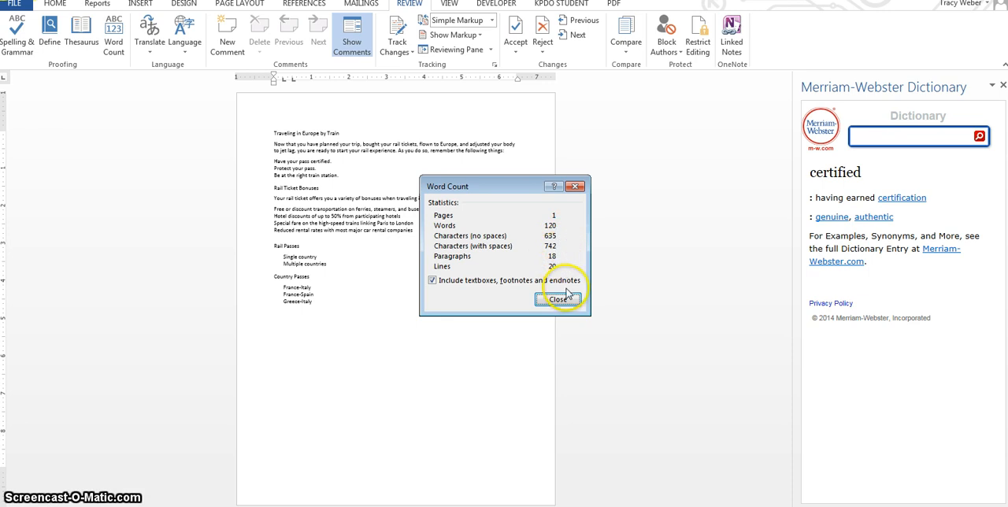
{"action": "left_click", "coordinate": [561, 299]}
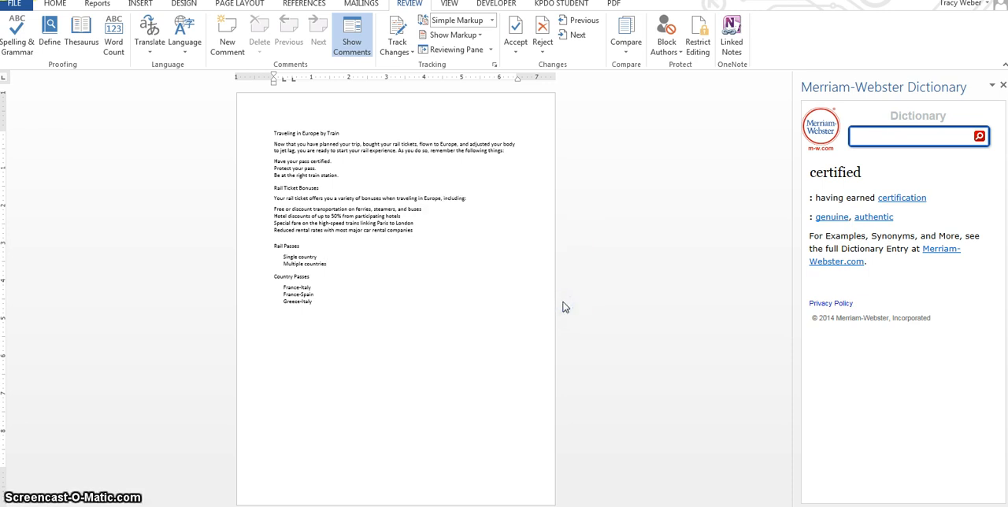